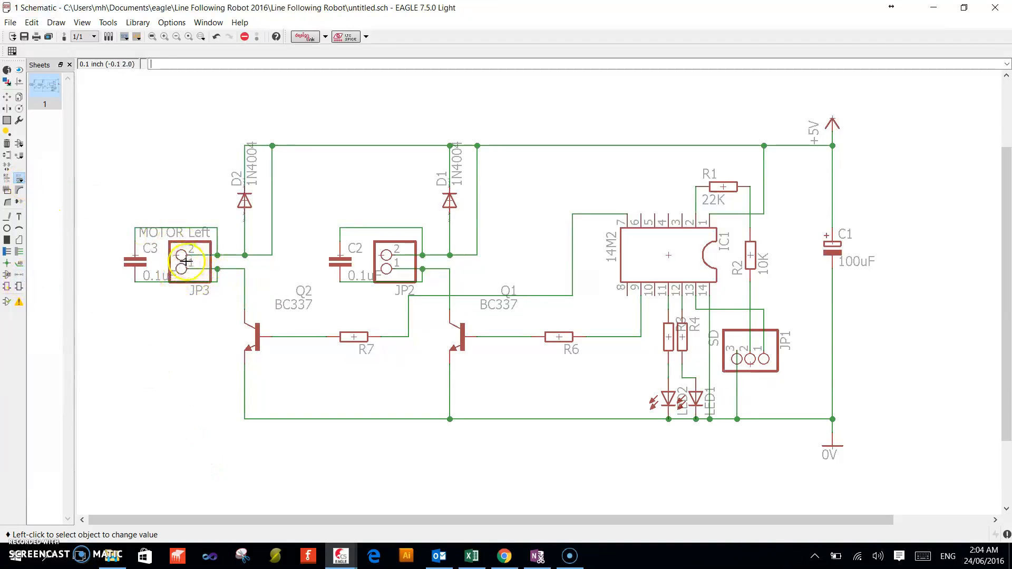
Change connector JP3's value to MOTOR LEFT
click(186, 262)
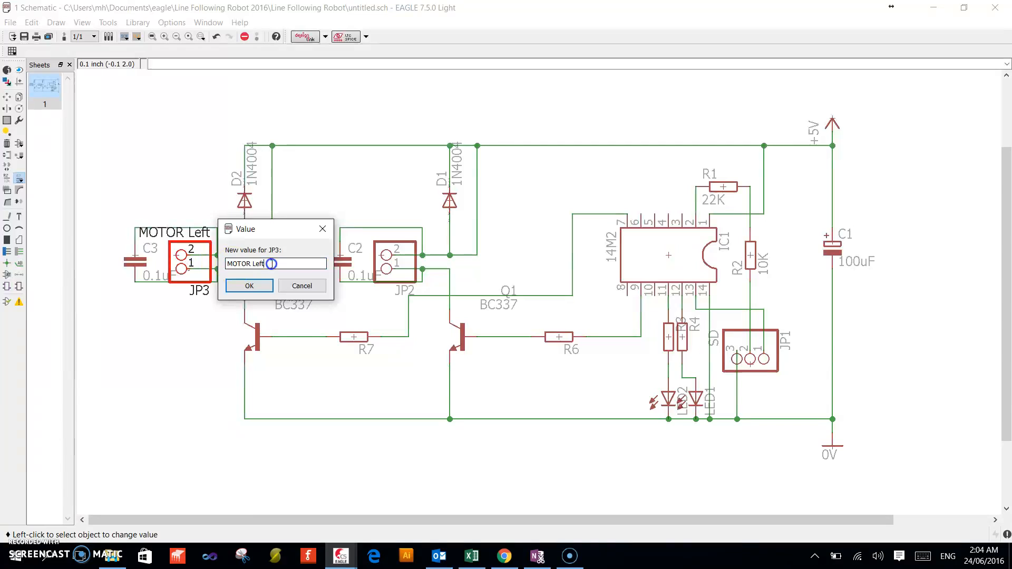
key(BackSpace)
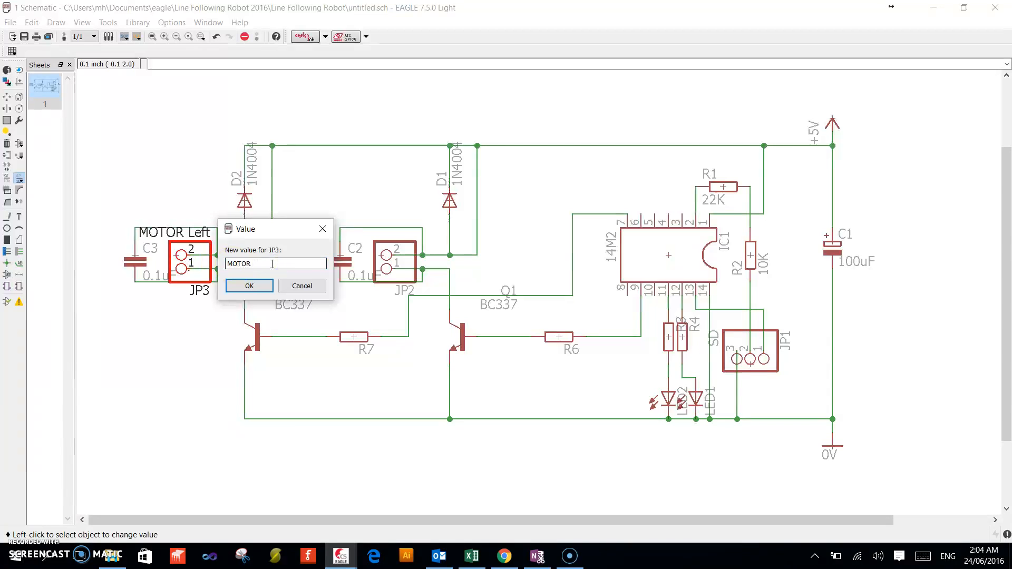
text(LEFT)
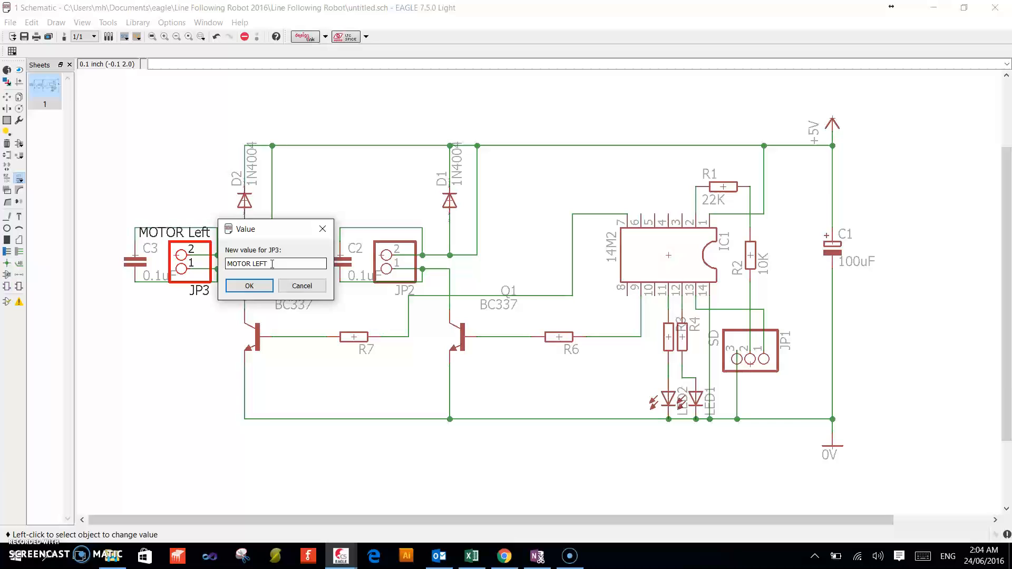
click(248, 286)
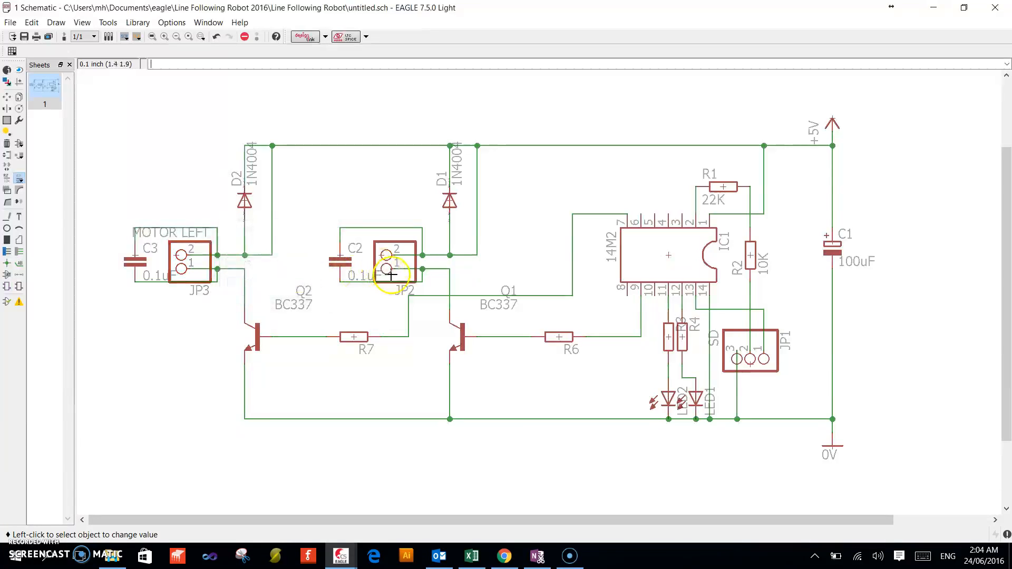
Change connector JP2's value to MOTOR RIGHT
click(393, 261)
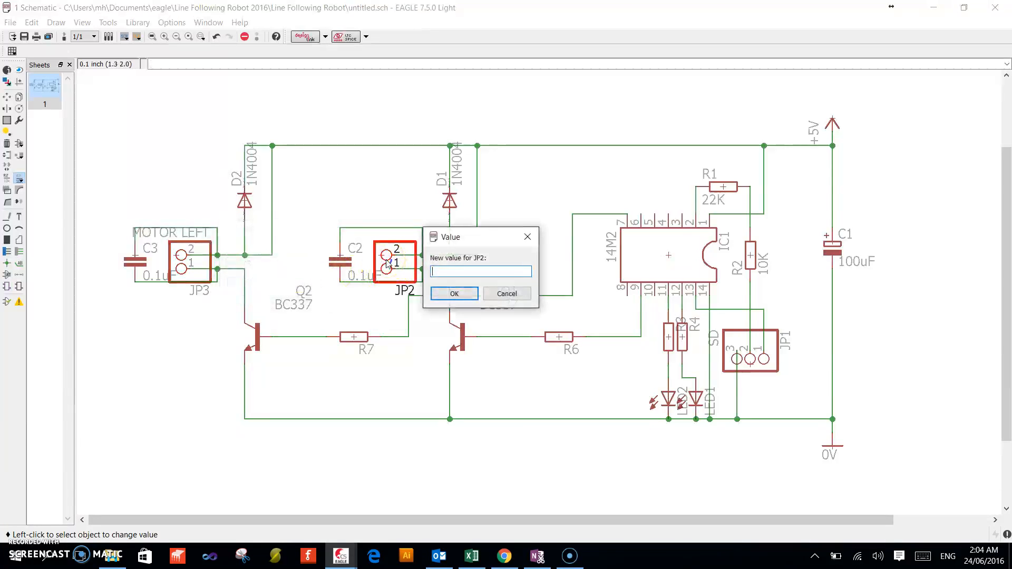
text(MOTOR R)
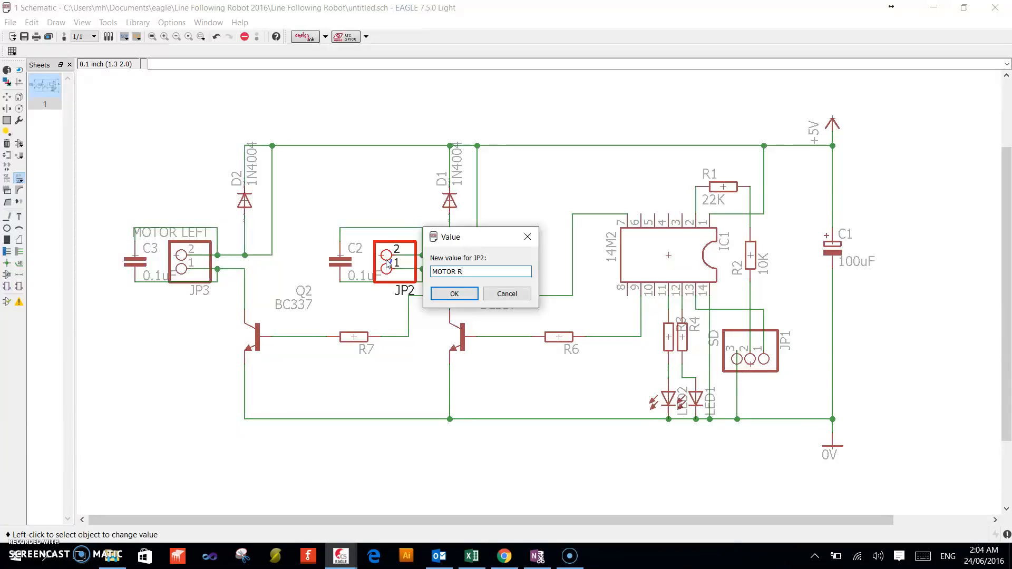
text(IGHT)
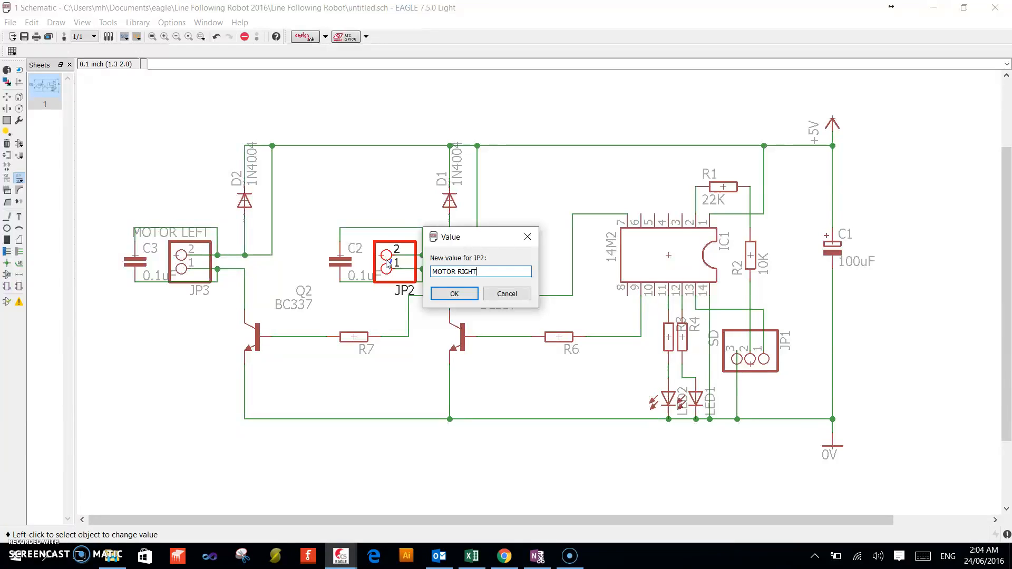
click(453, 294)
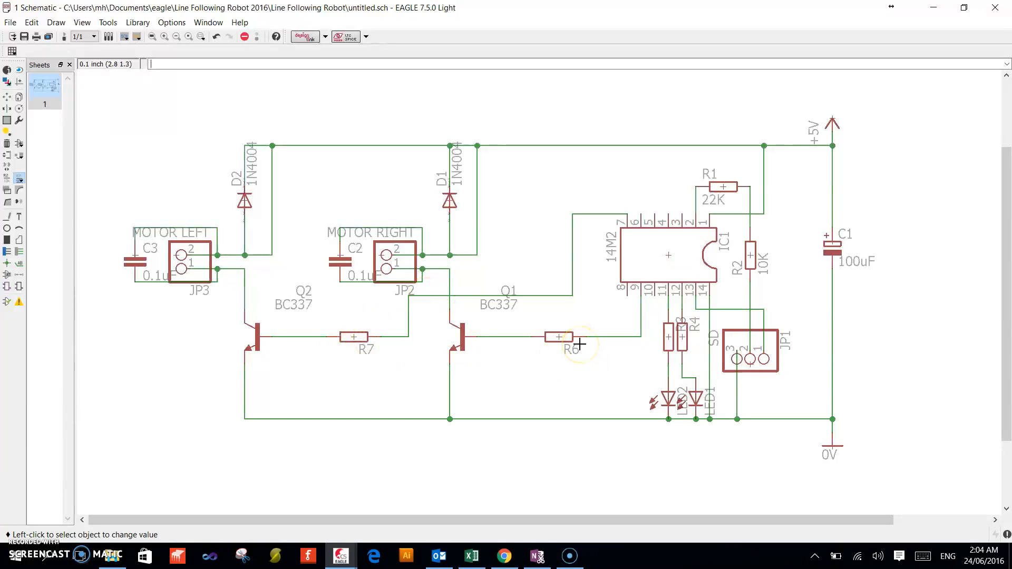
mouse_move(678, 337)
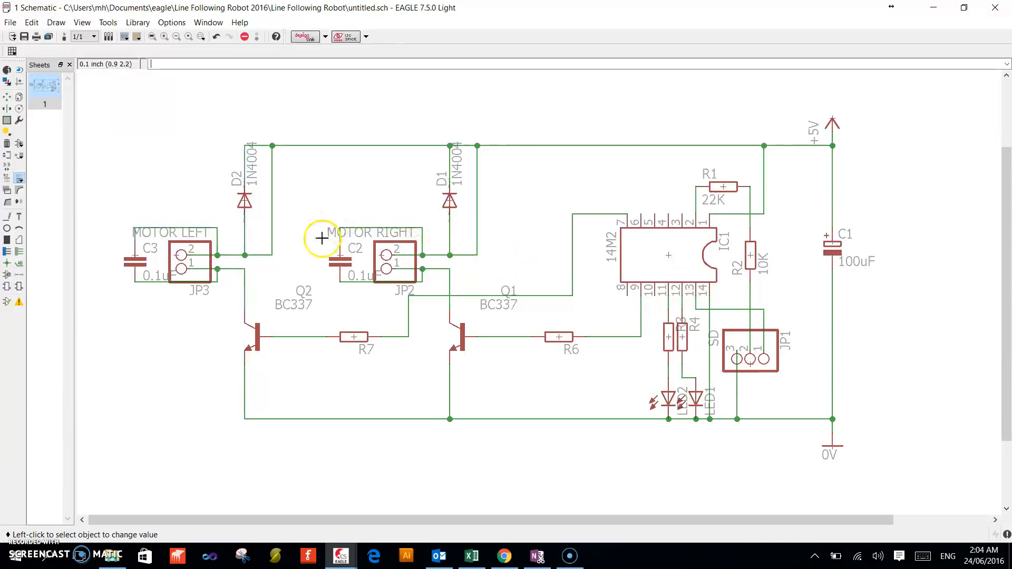
mouse_move(425, 326)
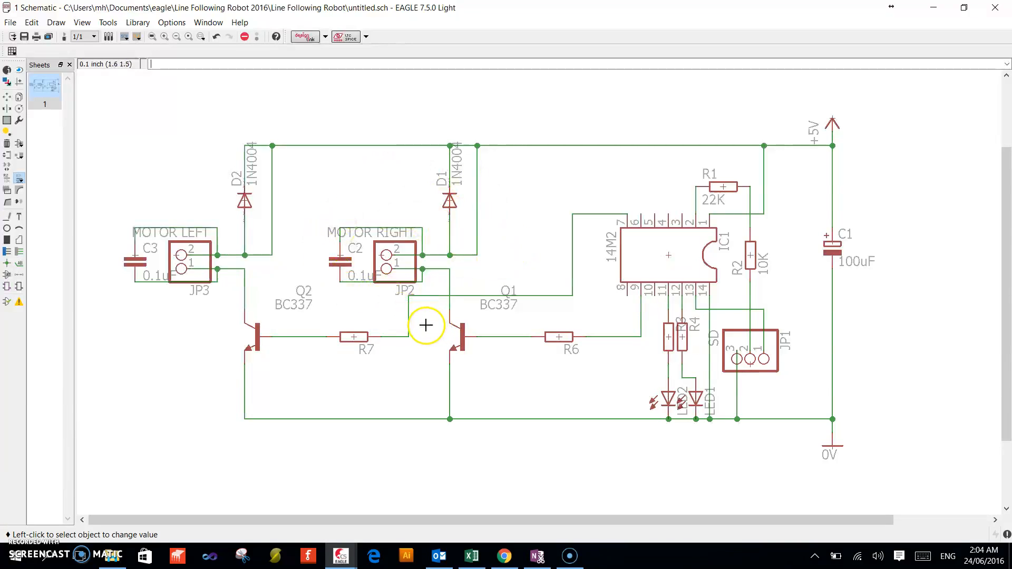
mouse_move(424, 498)
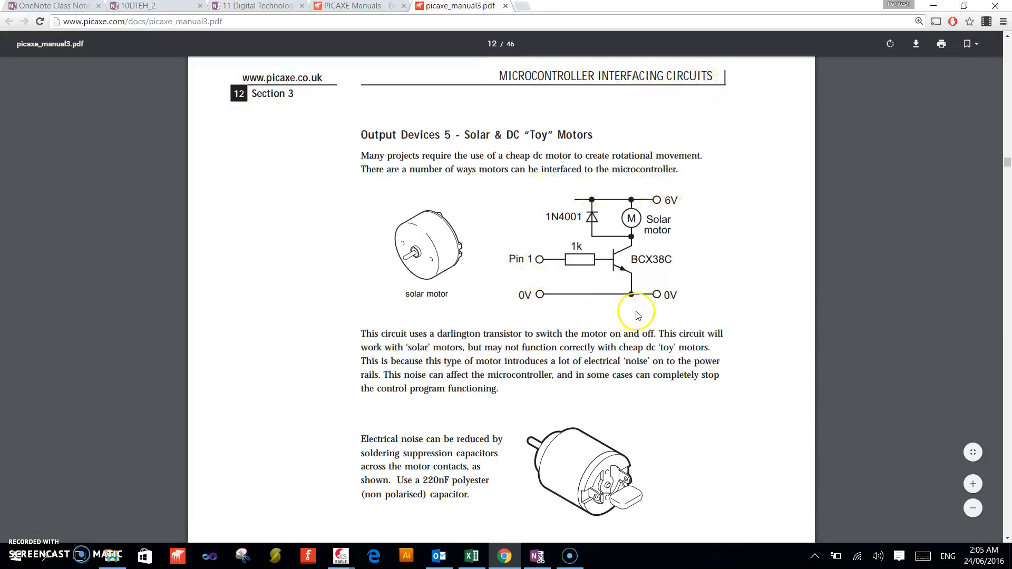
mouse_move(556, 181)
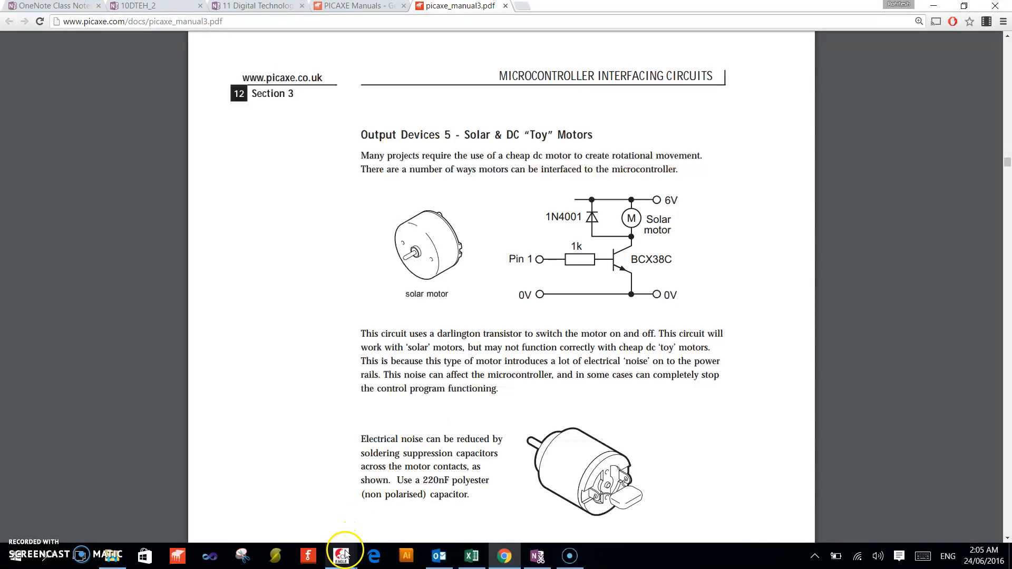
Return to the schematic and start copying the SD connector JP1 for two new headers
click(340, 555)
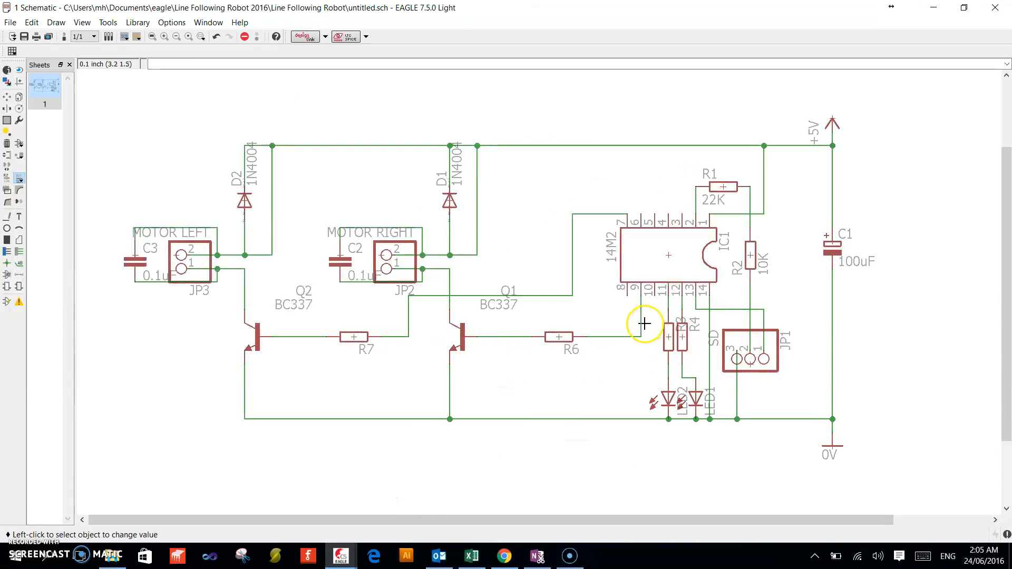
mouse_move(631, 320)
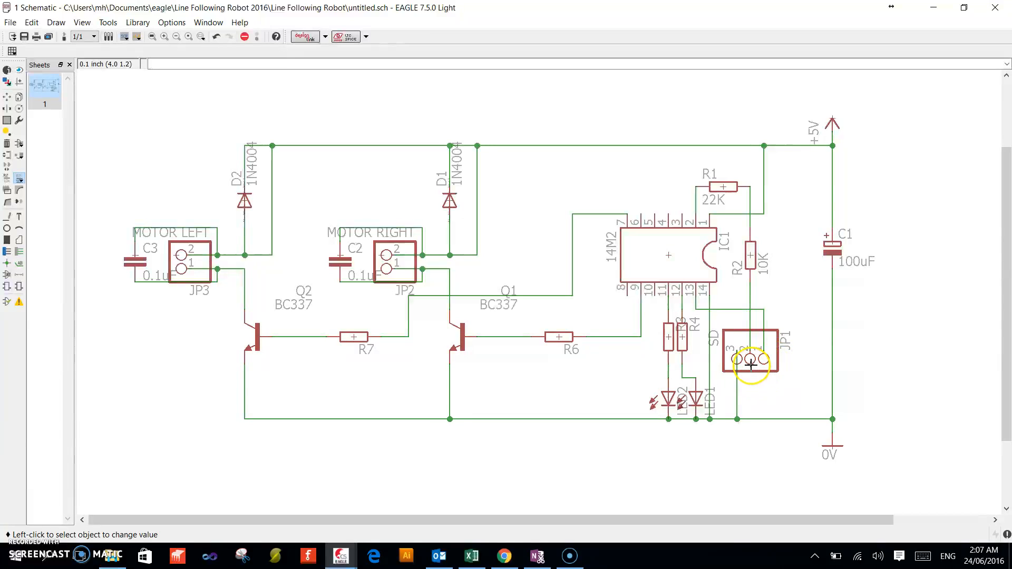
right_click(750, 364)
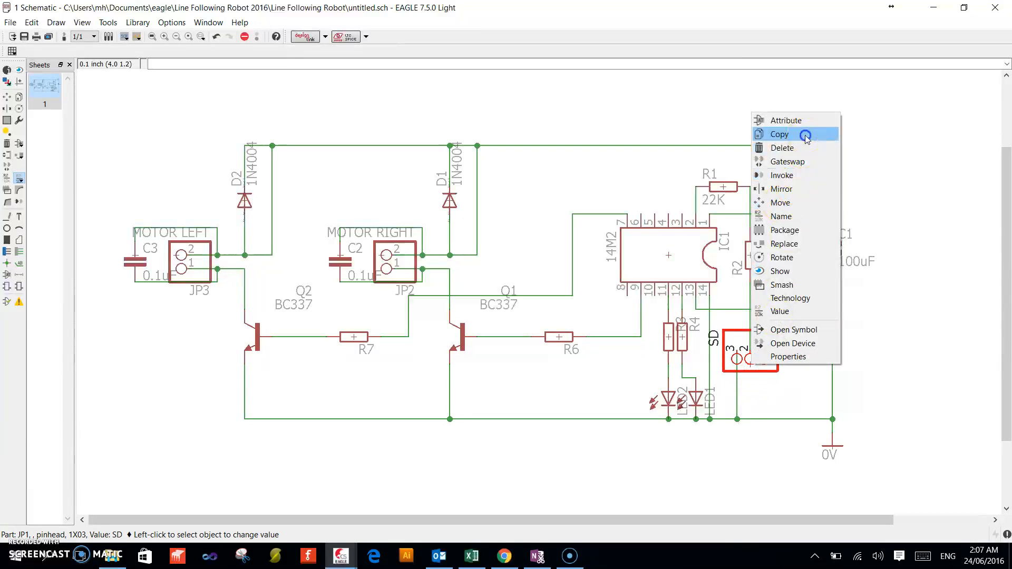
click(778, 134)
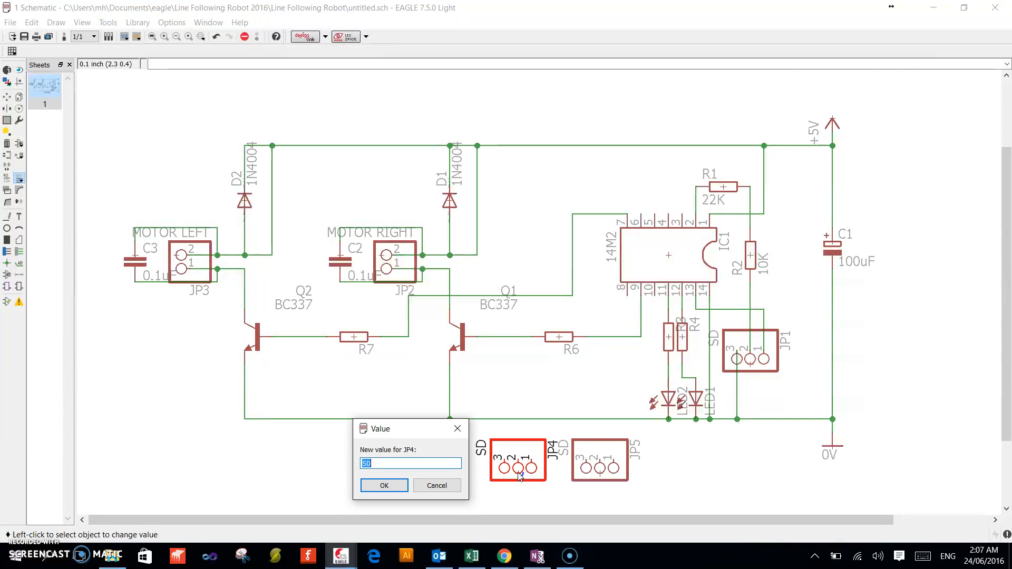
Give JP4 the value RIGHT SENSOR and JP5 the value LEFT SENSOR
text(RIGHT)
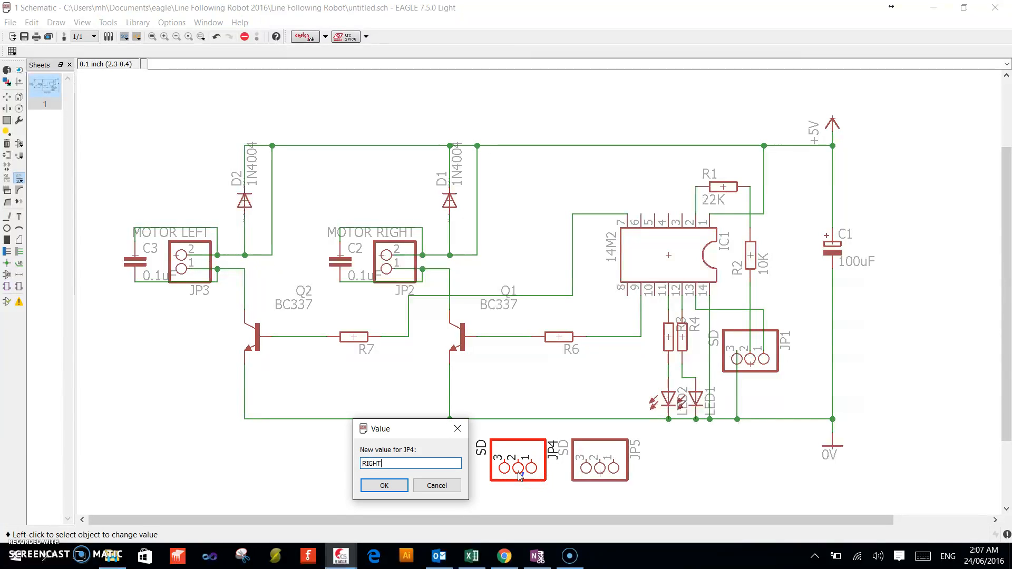
text(SENS)
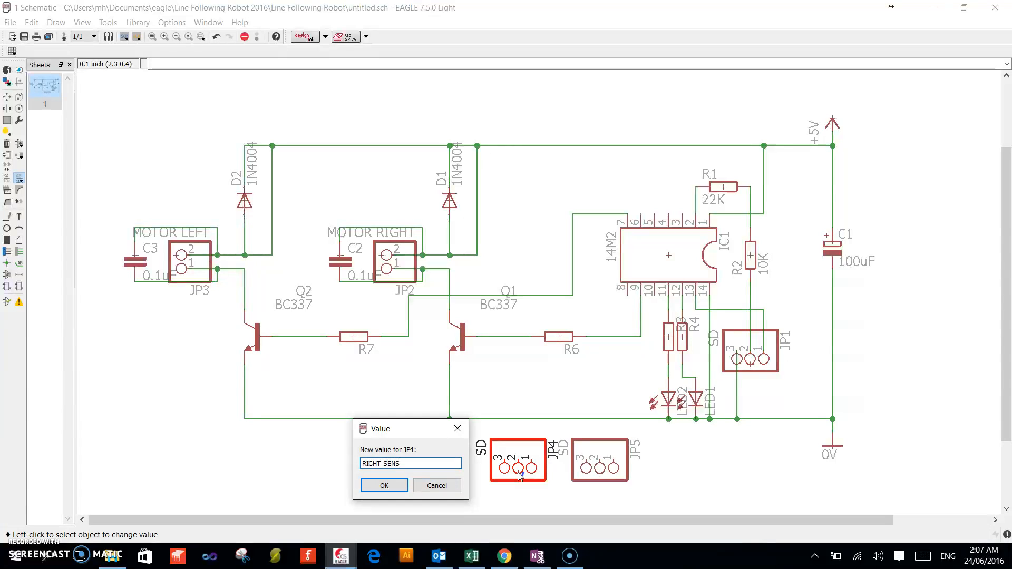
text(OR)
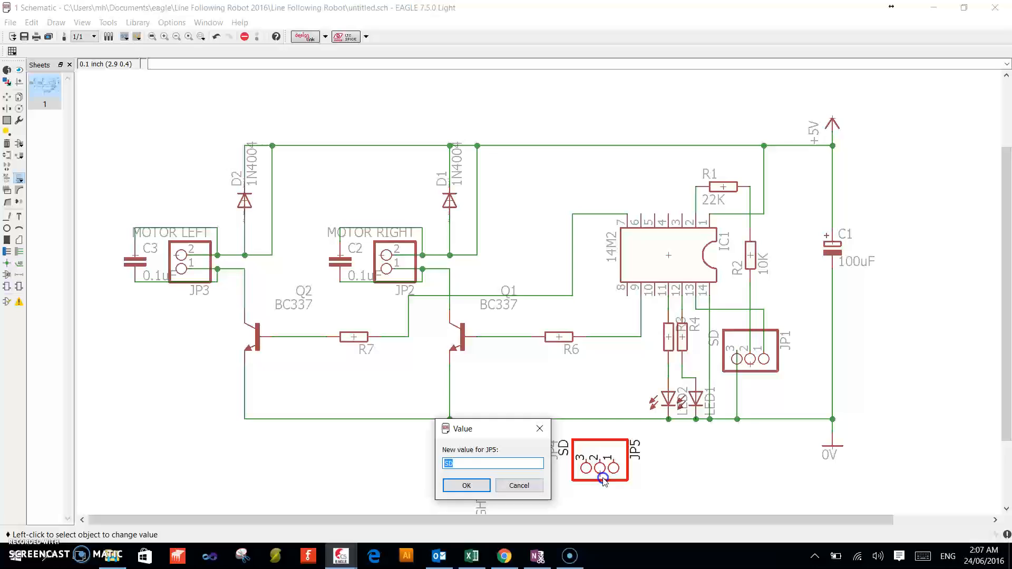
text(LEFT)
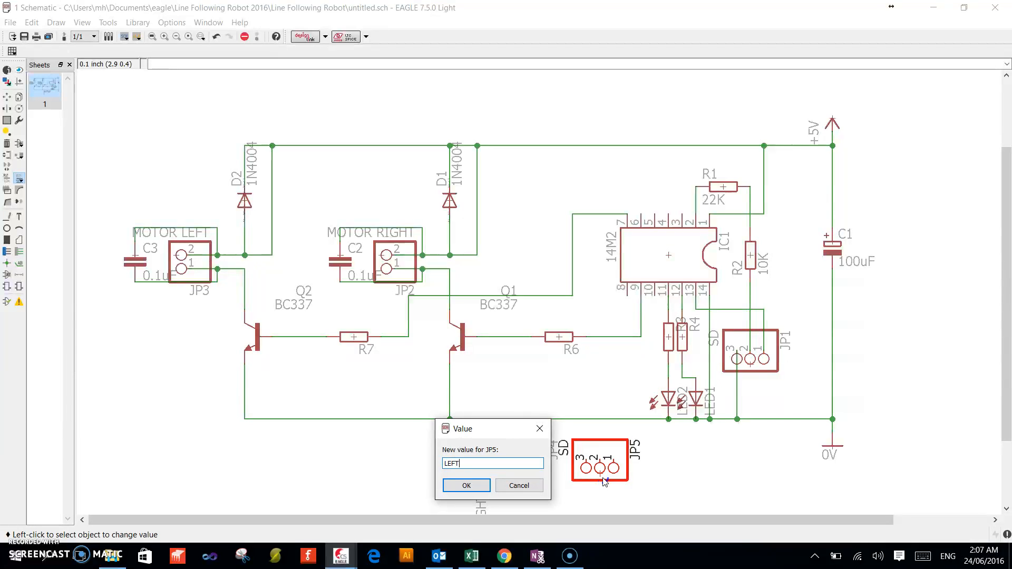
text(SENOR)
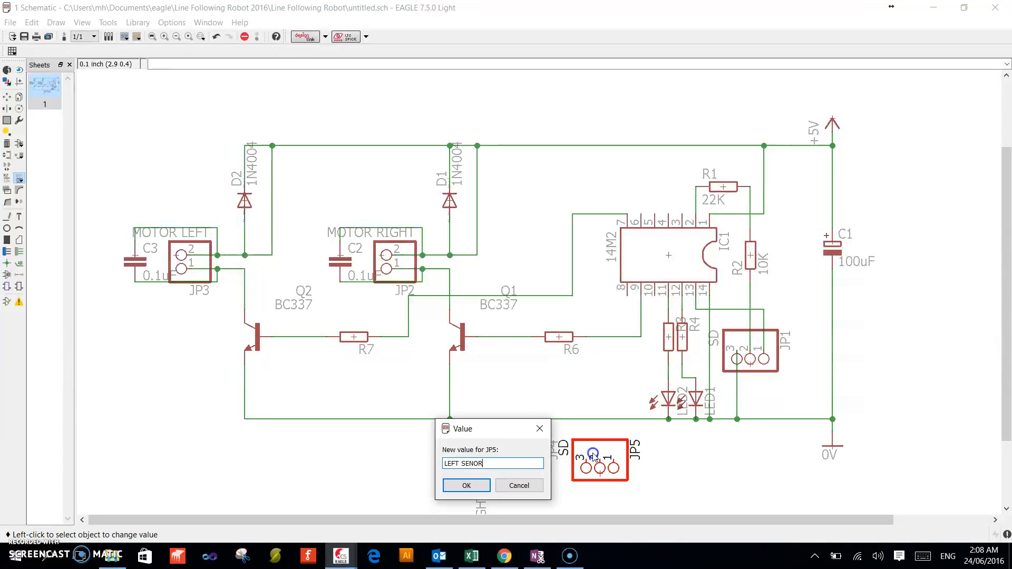
click(465, 485)
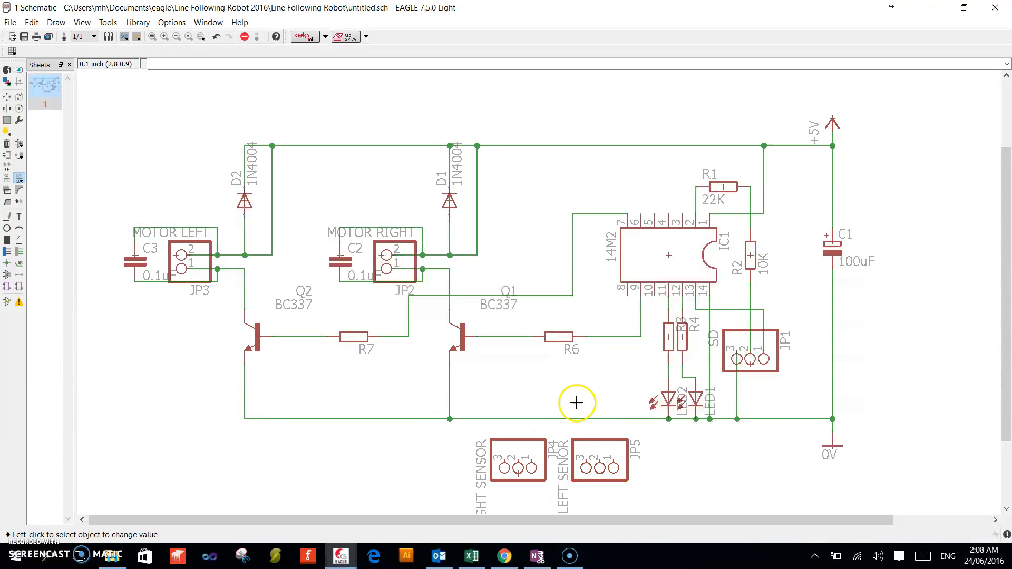
click(19, 253)
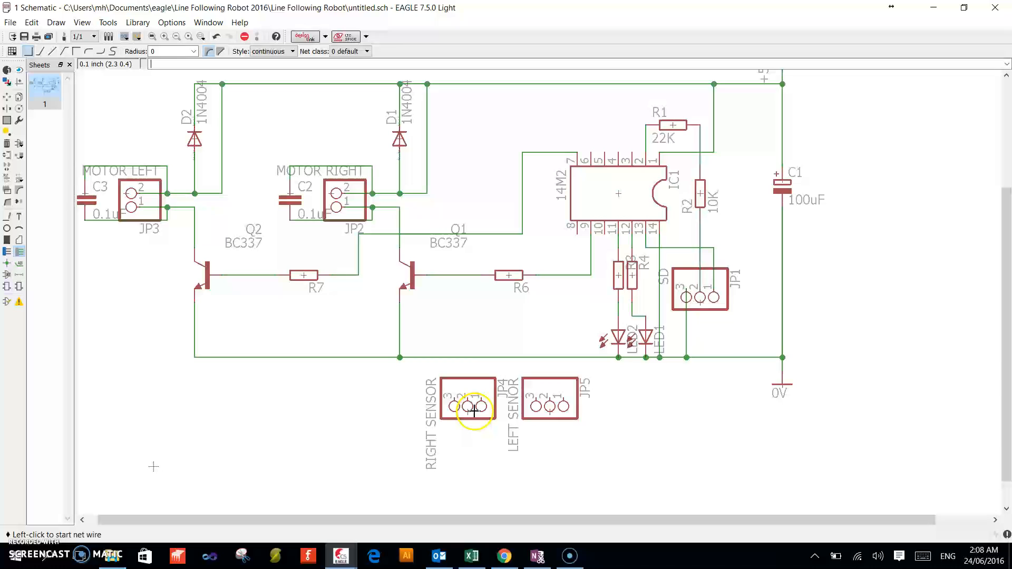
mouse_move(106, 285)
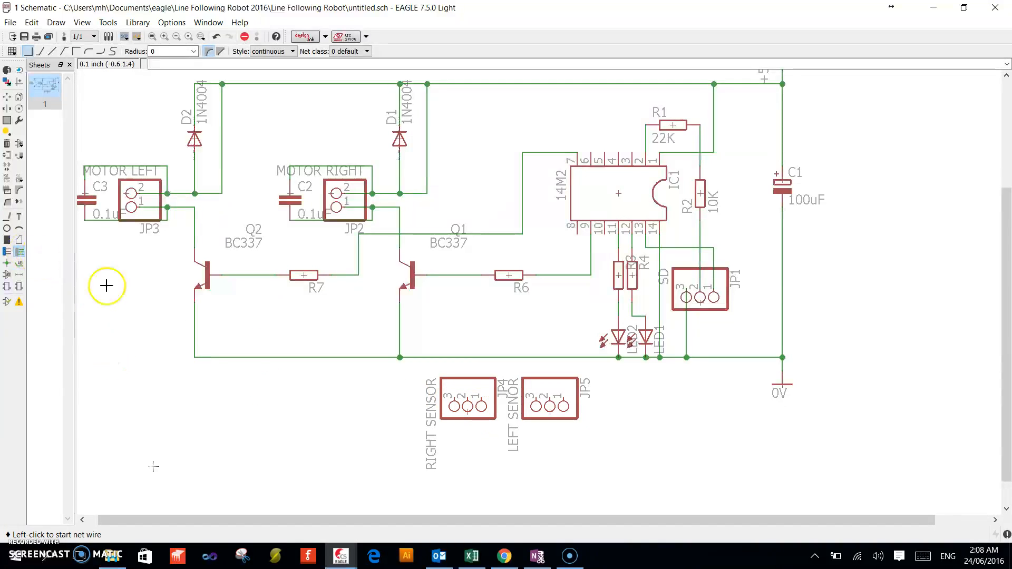
mouse_move(484, 402)
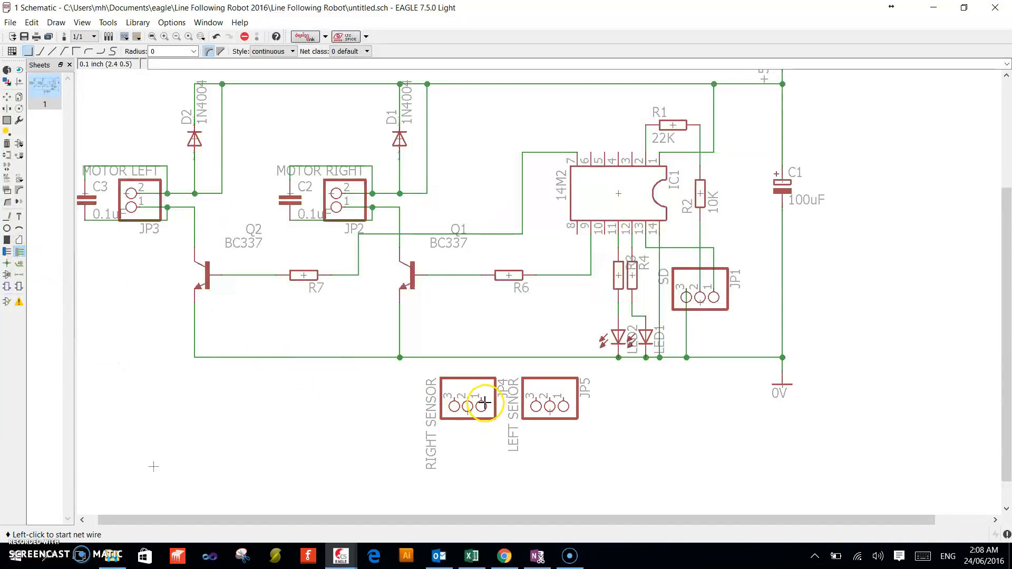
Wire the RIGHT SENSOR header pins to the 0V and +5V supply nets, merging into each
click(481, 398)
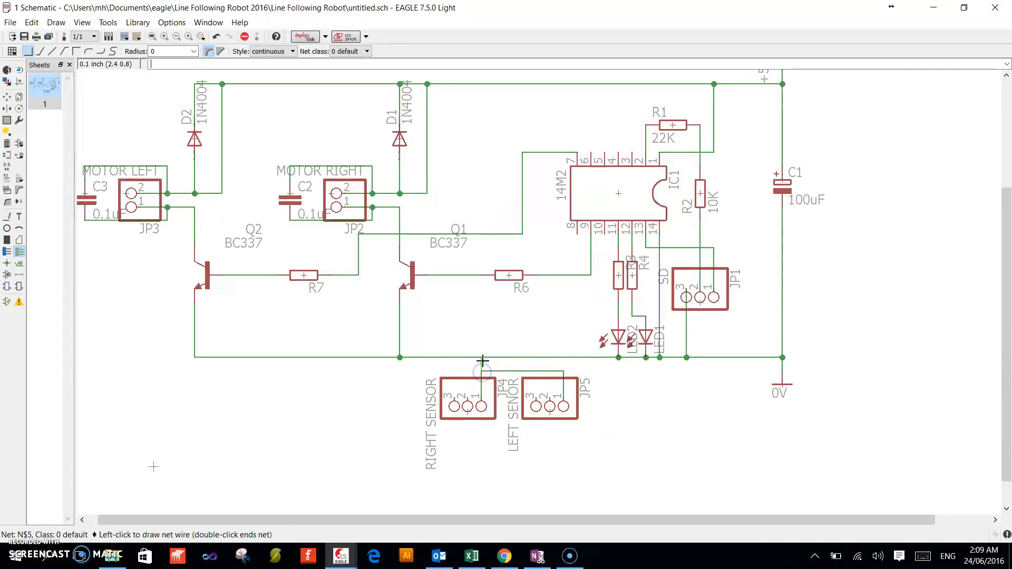
click(483, 359)
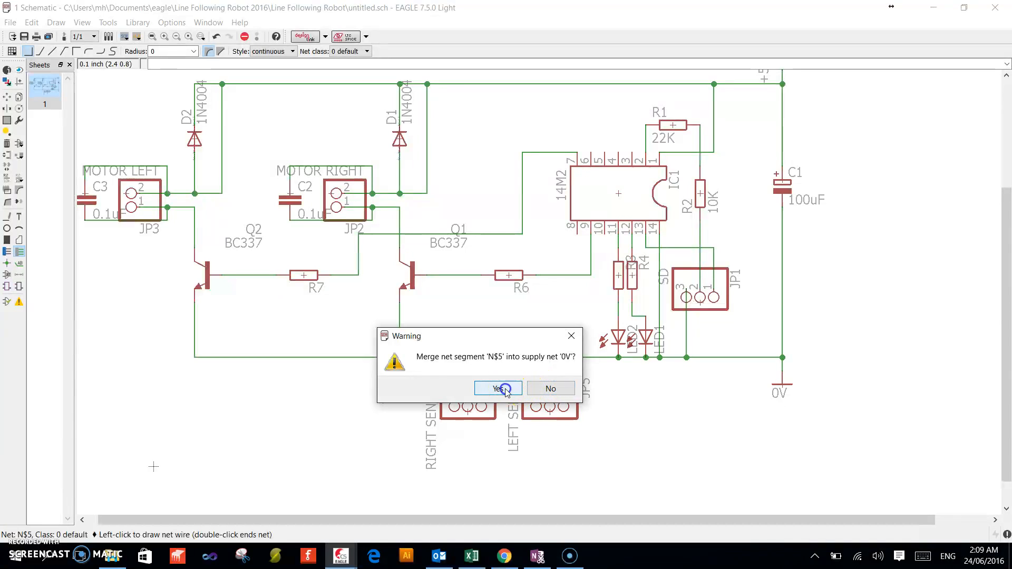
click(496, 388)
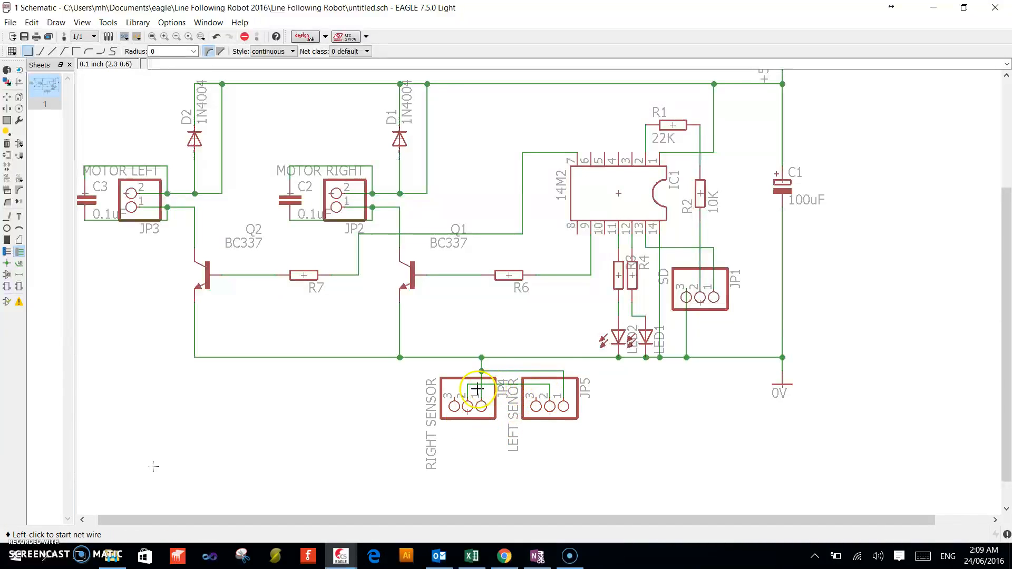
click(478, 387)
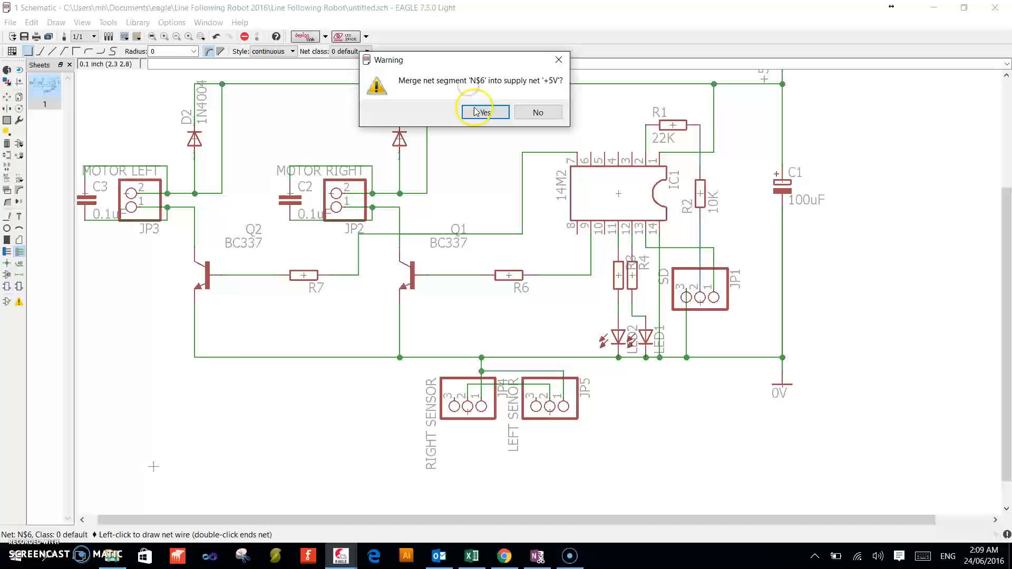
click(483, 111)
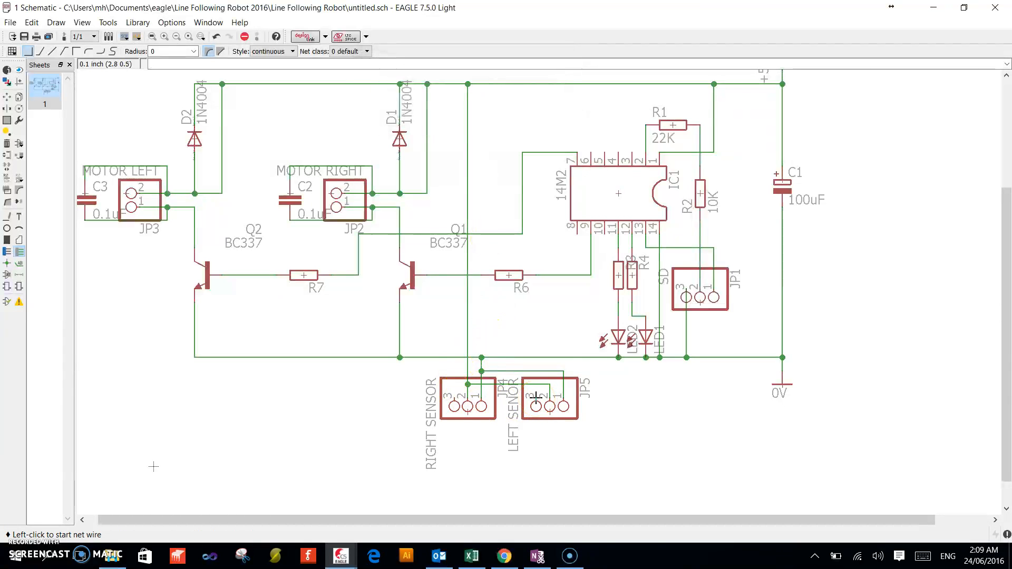
Route a LEFT SENSOR signal wire with a bend toward the 14M2 chip
click(537, 404)
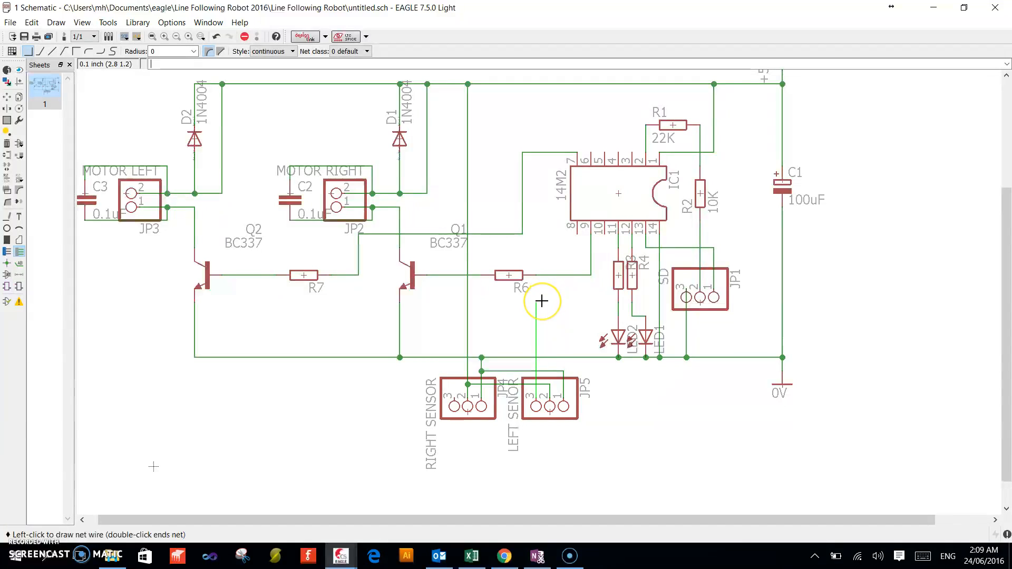
click(542, 300)
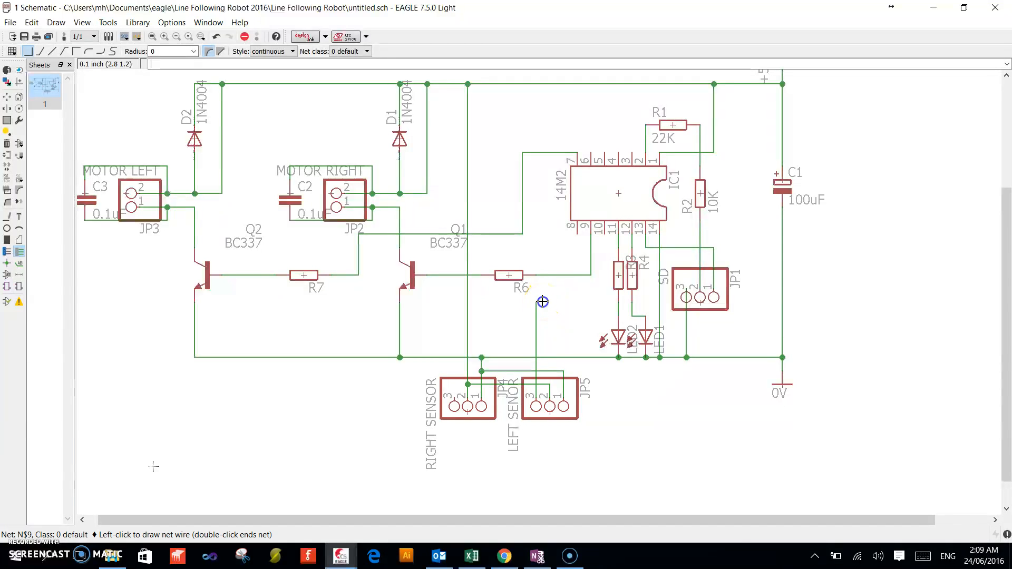
click(605, 239)
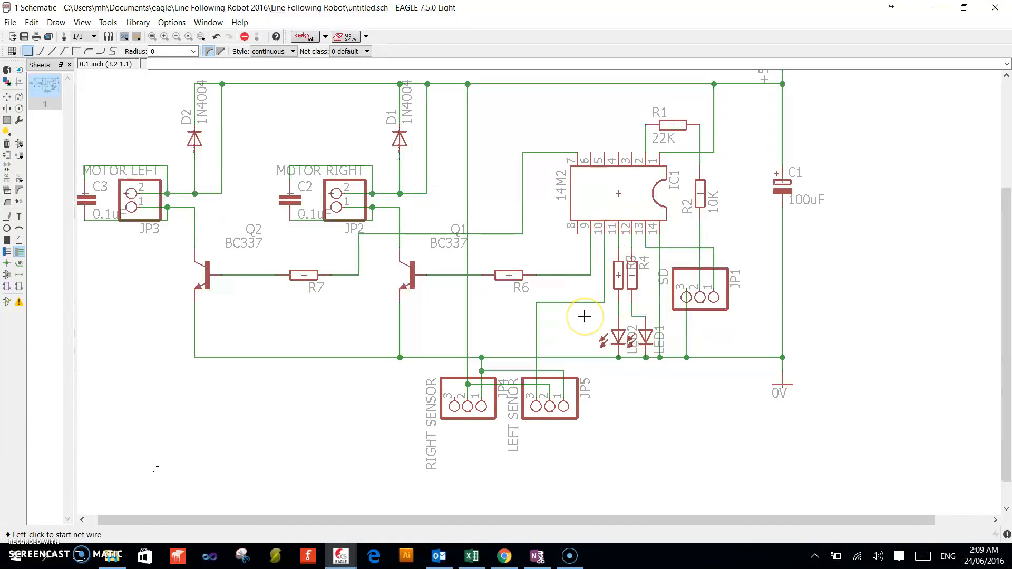
mouse_move(455, 398)
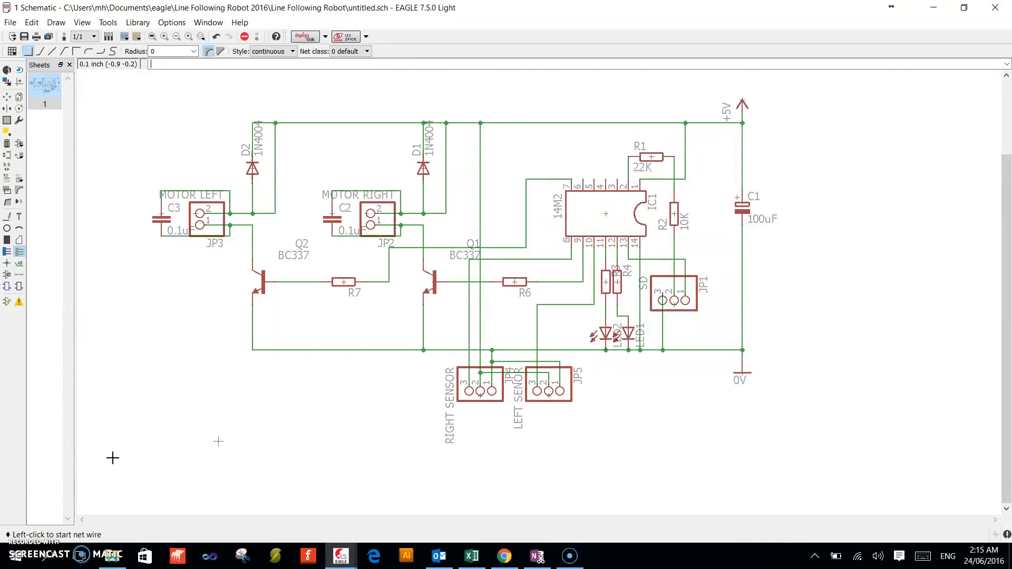
mouse_move(687, 198)
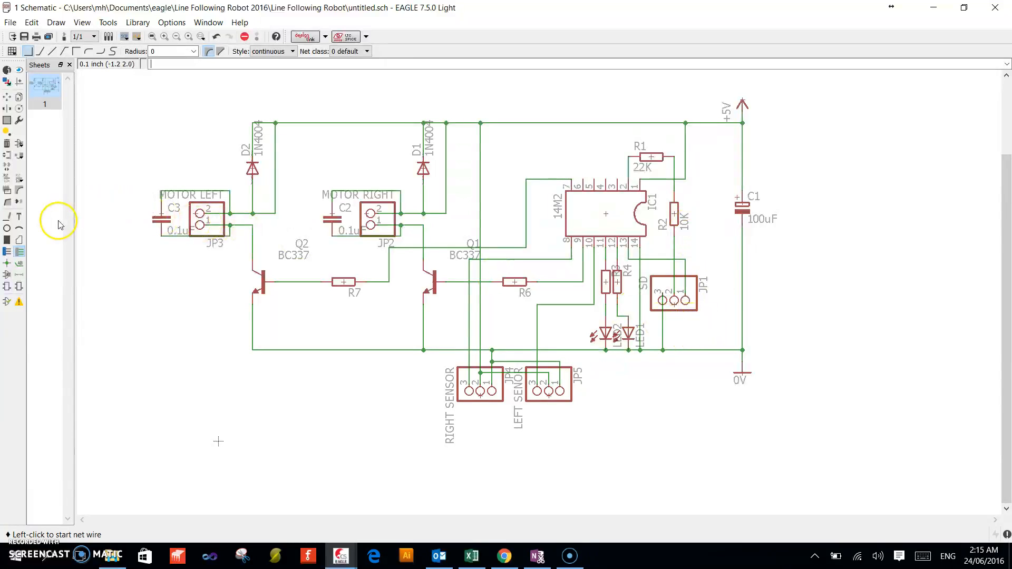
Switch to Delete to remove R2's old wires before moving it under JP1
click(7, 144)
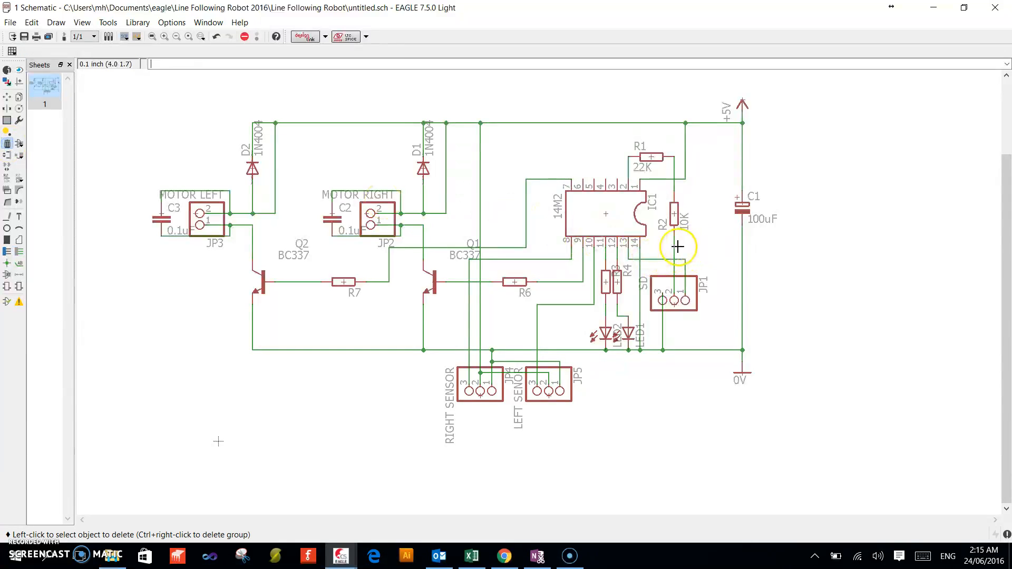
mouse_move(677, 187)
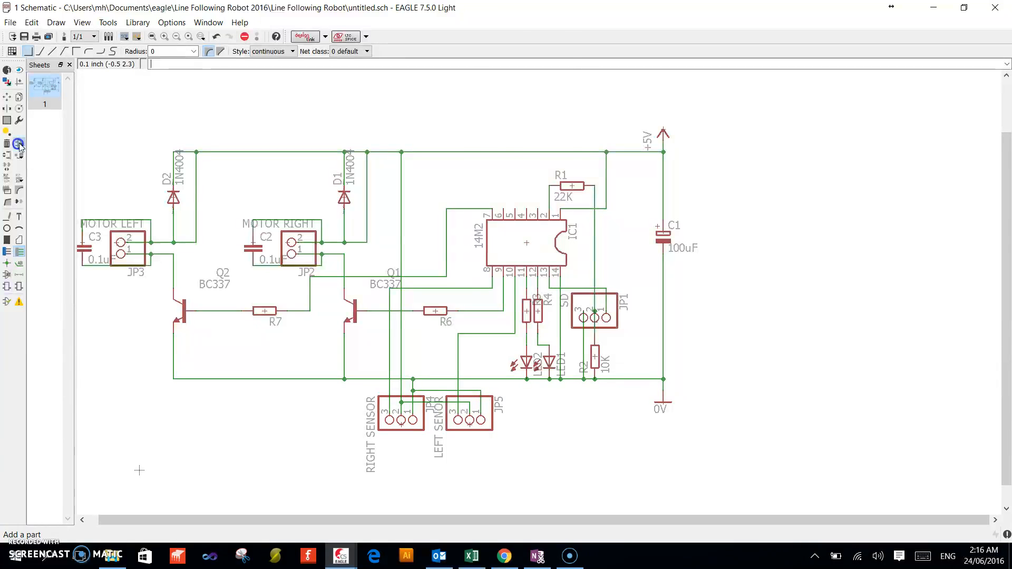
From the wirepad library's Single Pads, choose the 1,6/0,8 through-hole pad and place it right of C1
click(18, 143)
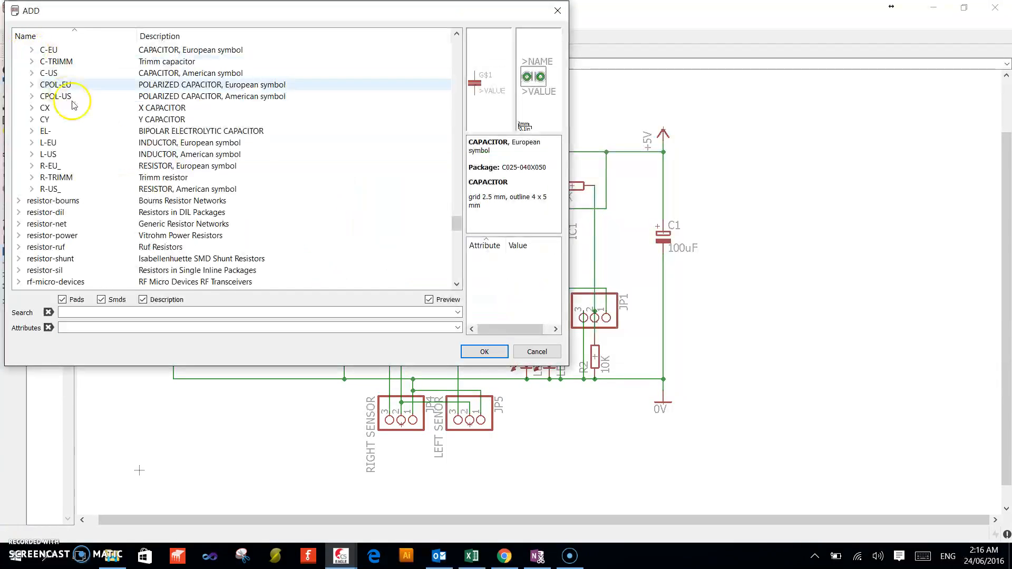
scroll(down, 3)
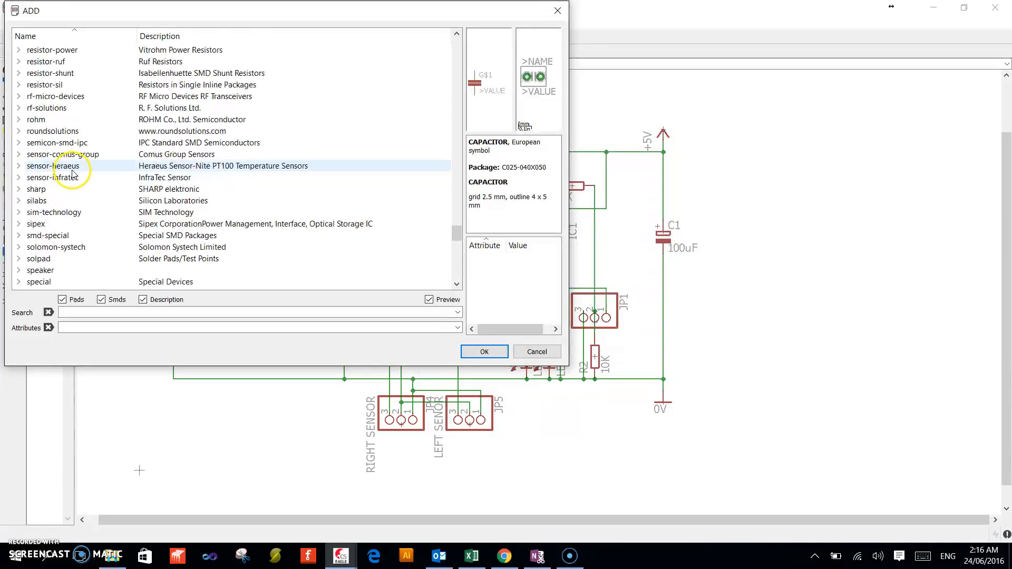
scroll(down, 3)
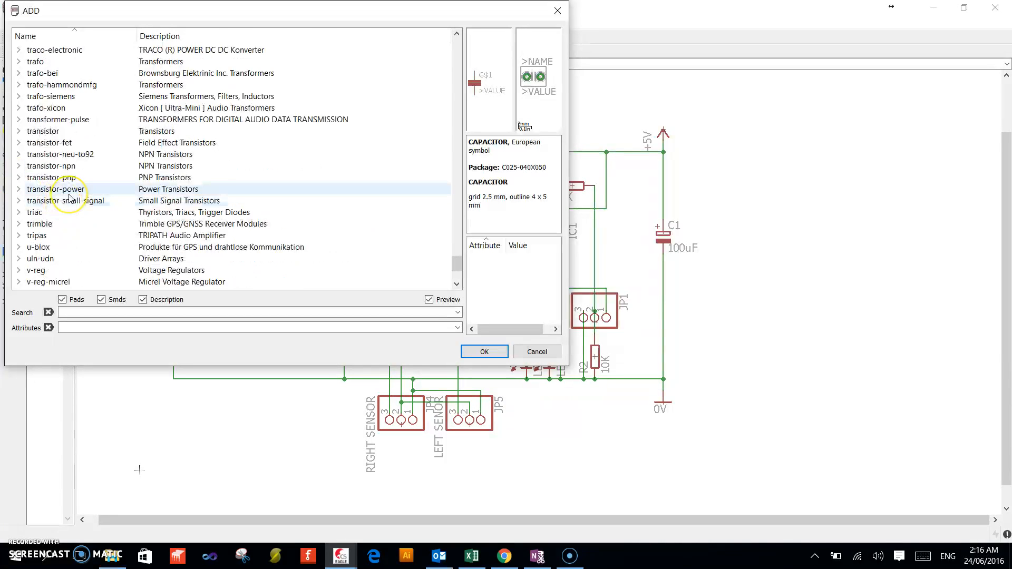
scroll(down, 3)
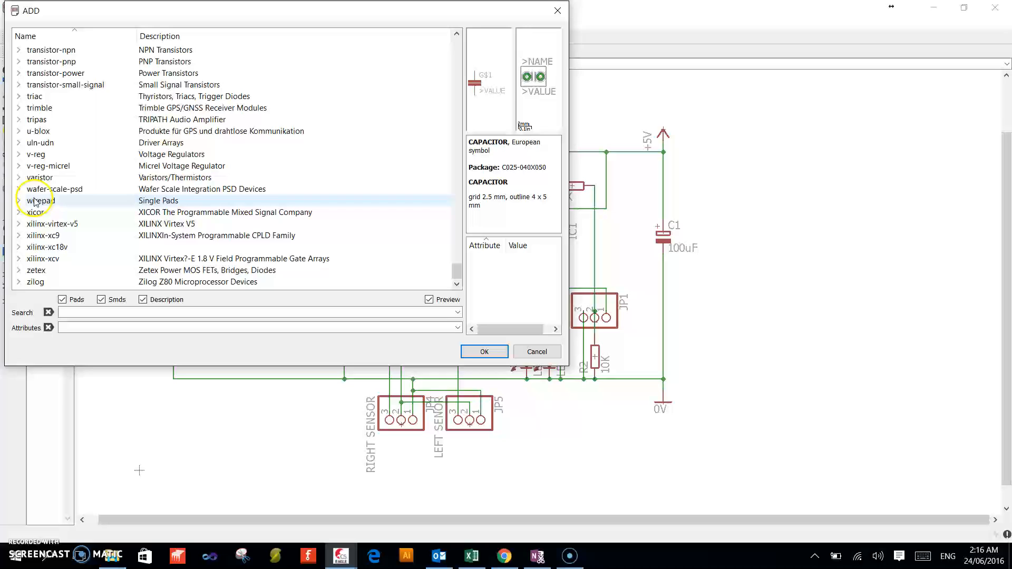
click(18, 200)
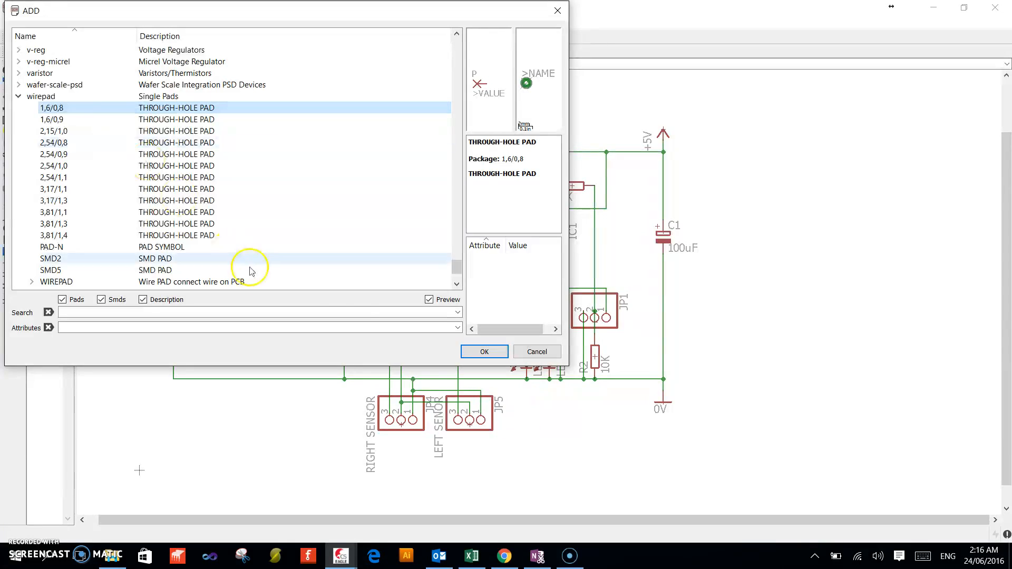
click(484, 351)
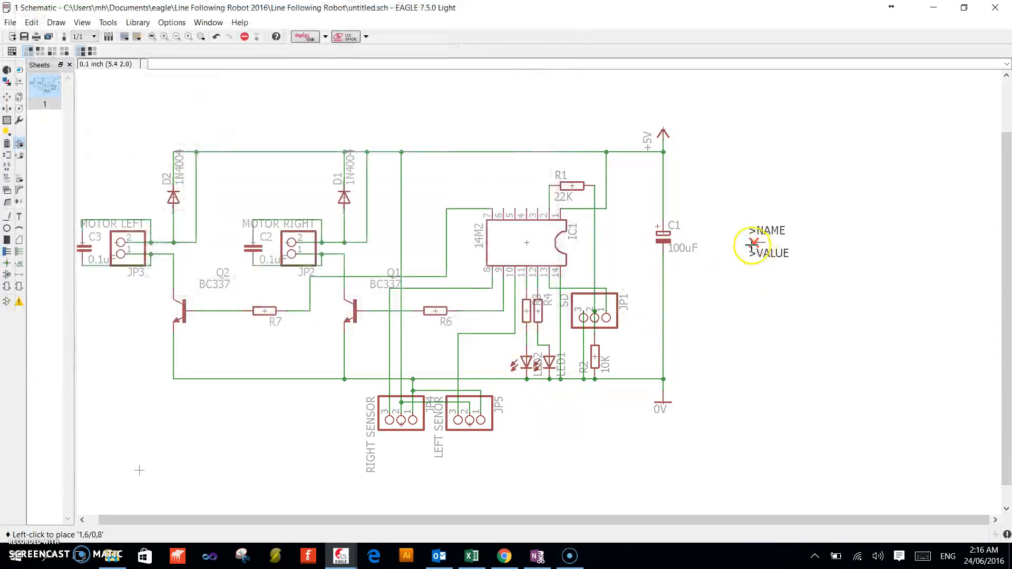
drag(752, 243, 697, 174)
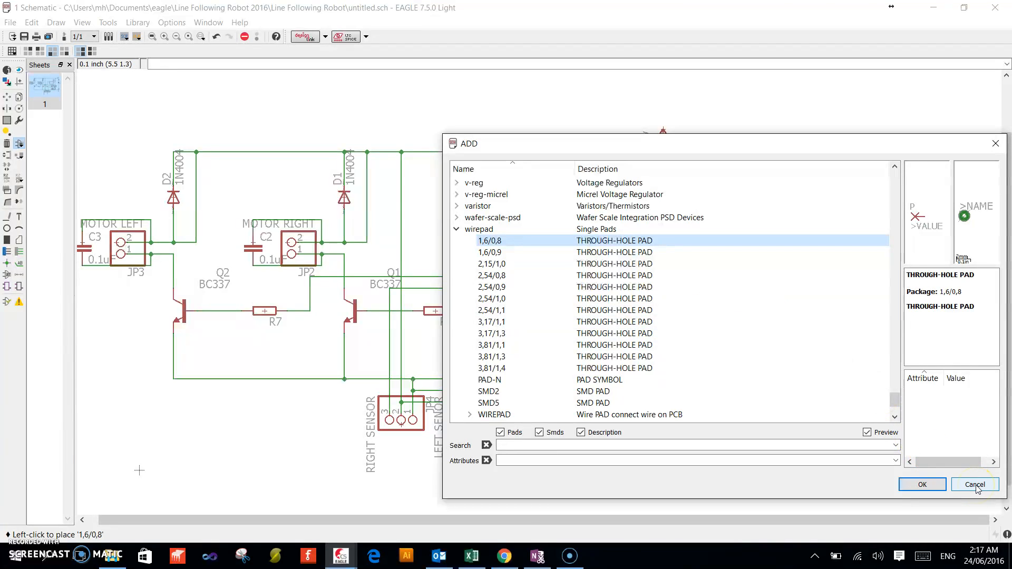
Close the ADD dialog and set PAD1's value to 5V and PAD2's to 0V
click(974, 484)
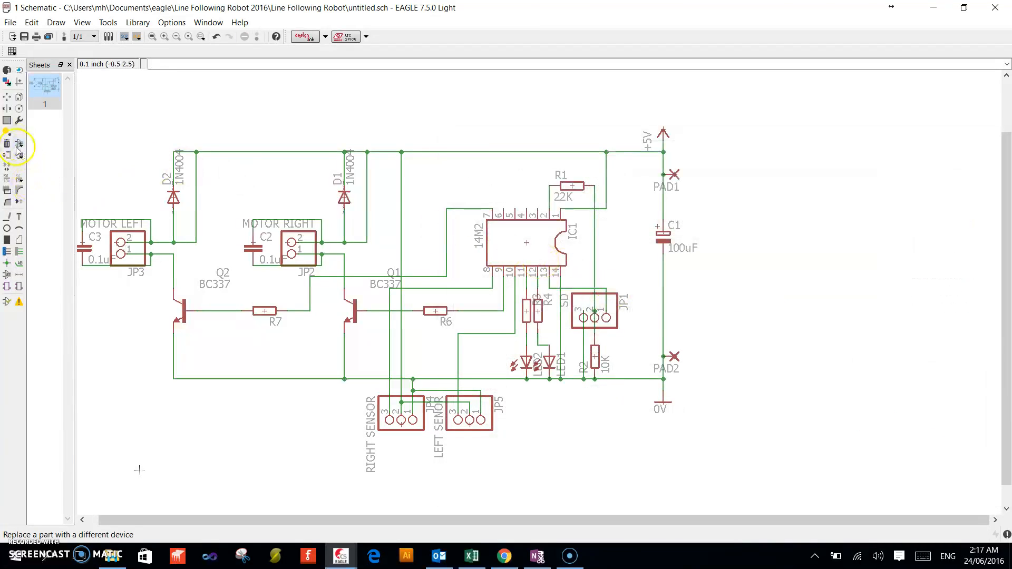
click(19, 180)
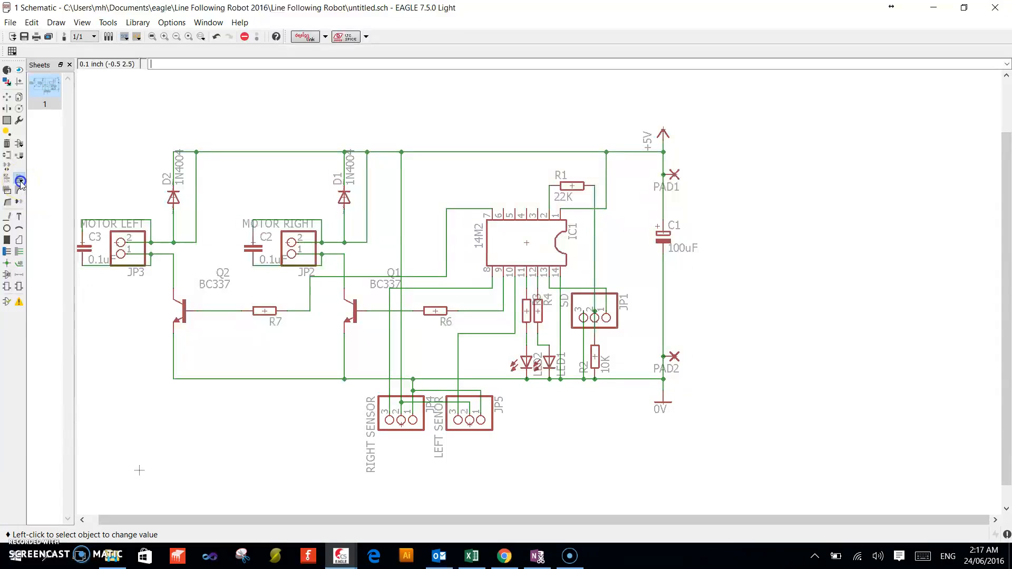
click(665, 187)
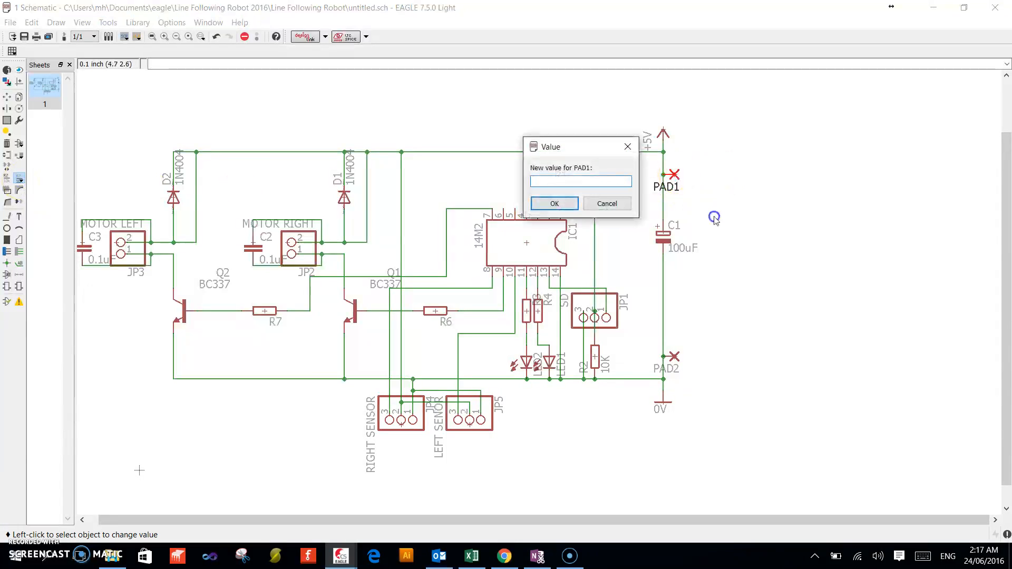
text(5V)
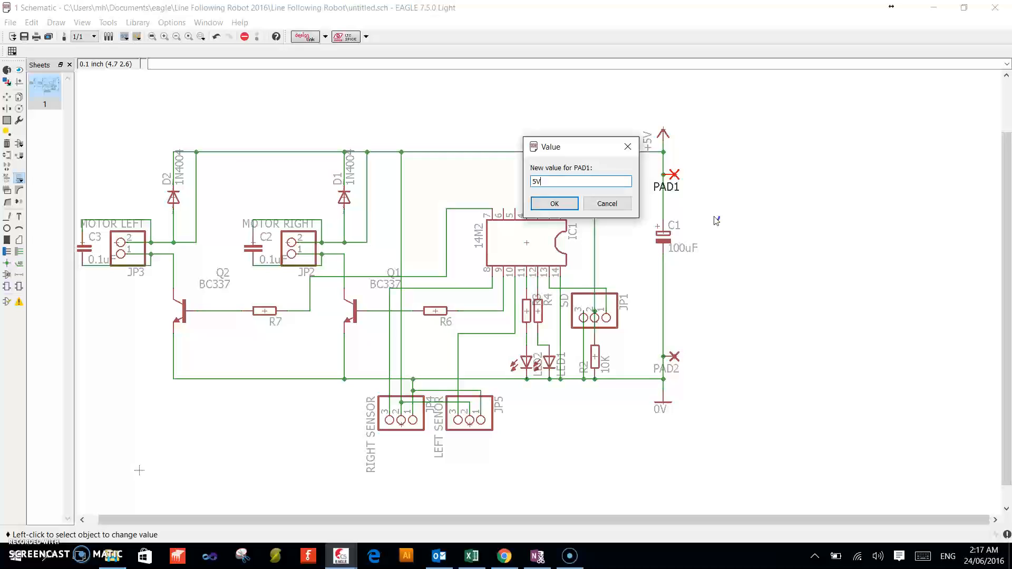
click(553, 203)
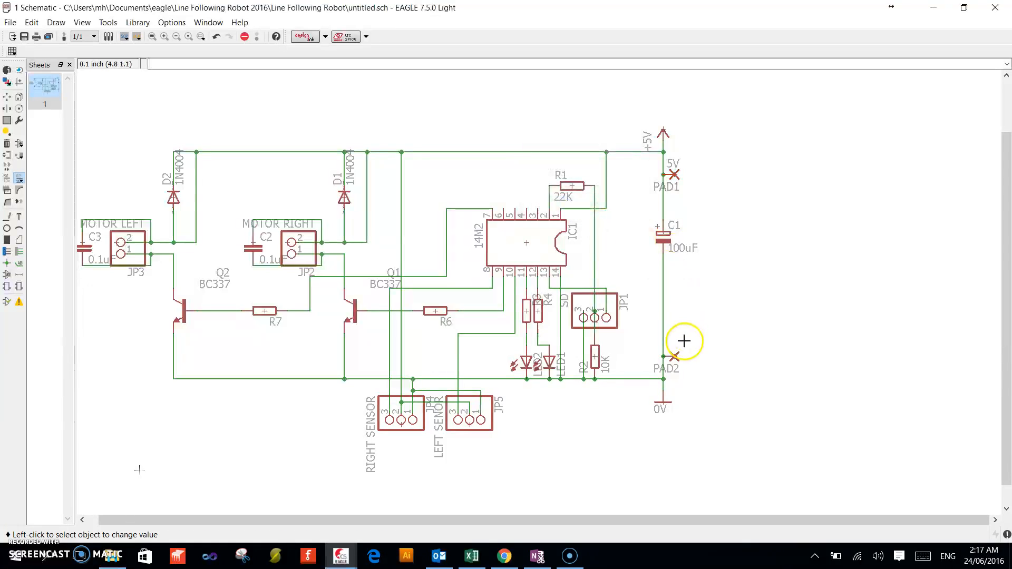
click(674, 356)
text(0V)
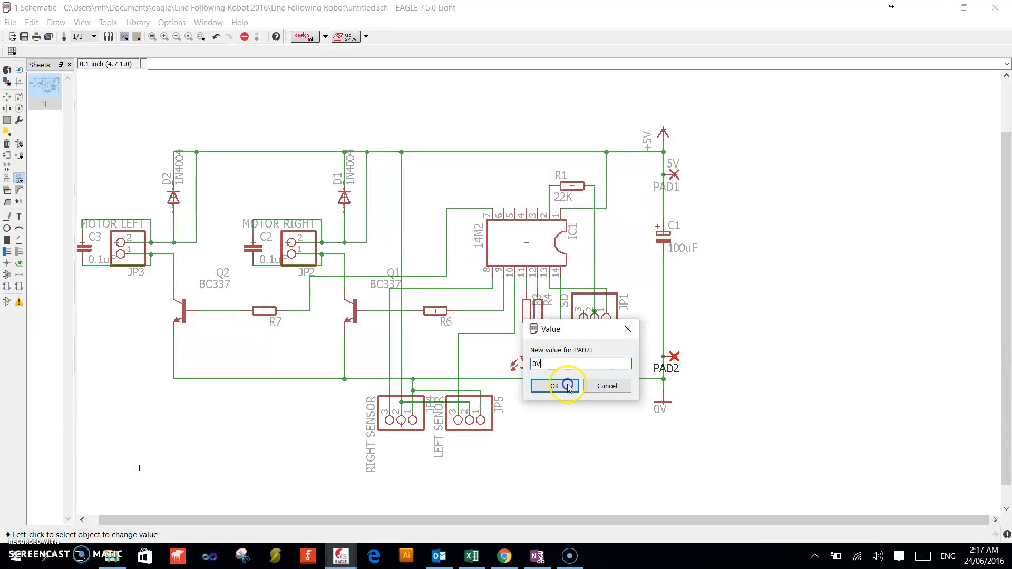
click(553, 386)
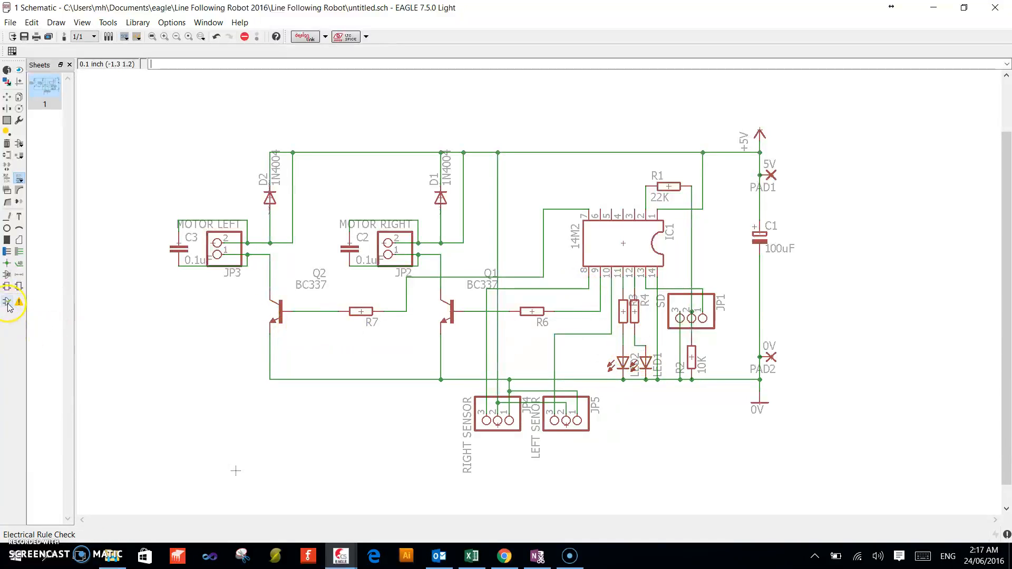
mouse_move(9, 303)
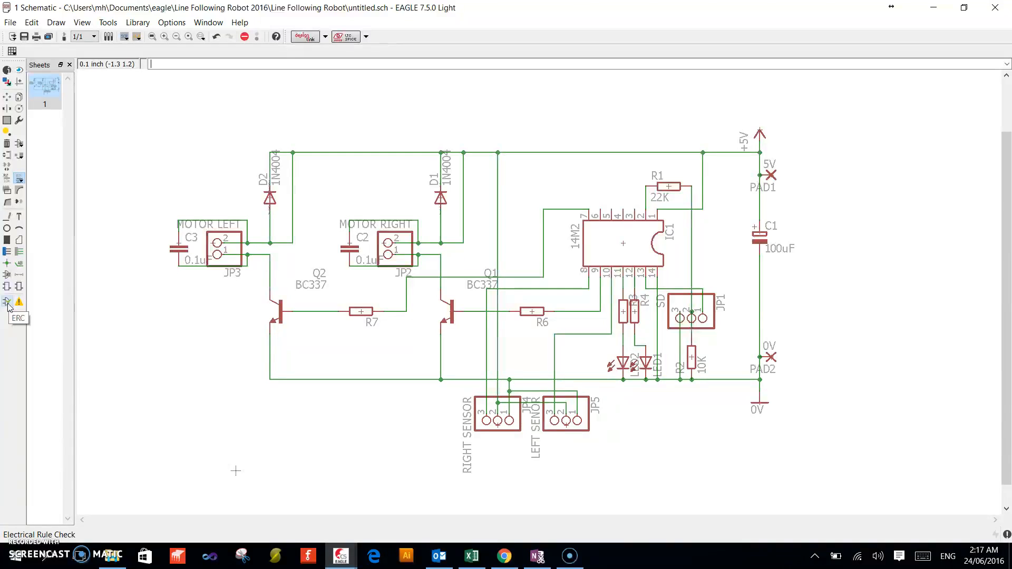
Run ERC, review the six missing-value warnings, and dismiss the results window
click(9, 302)
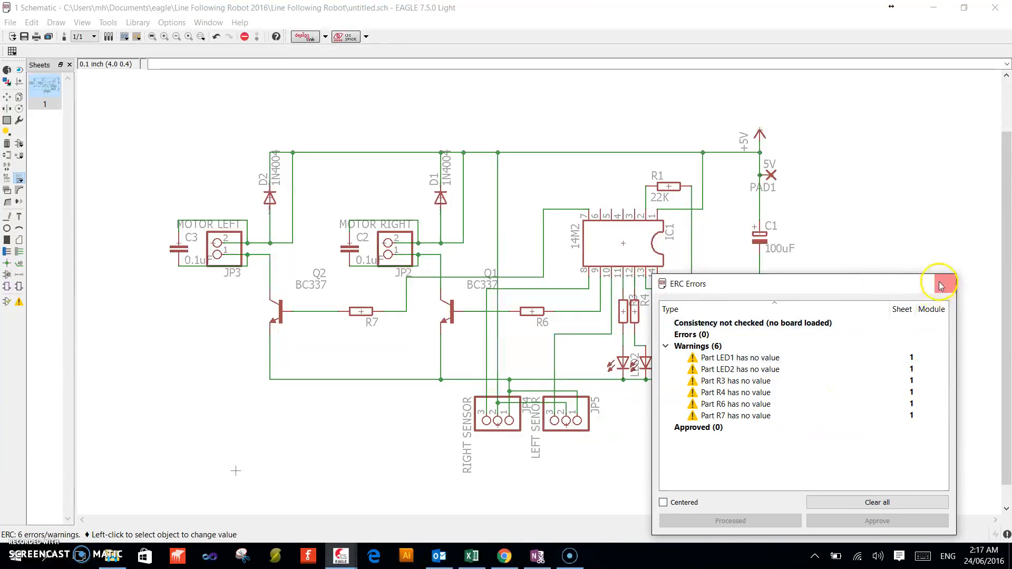
mouse_move(943, 284)
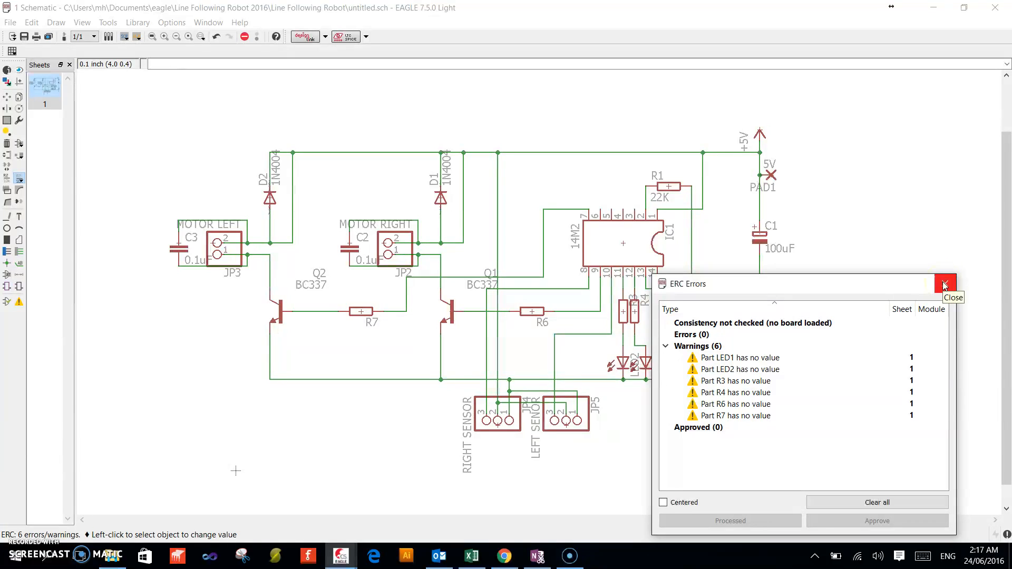
click(945, 284)
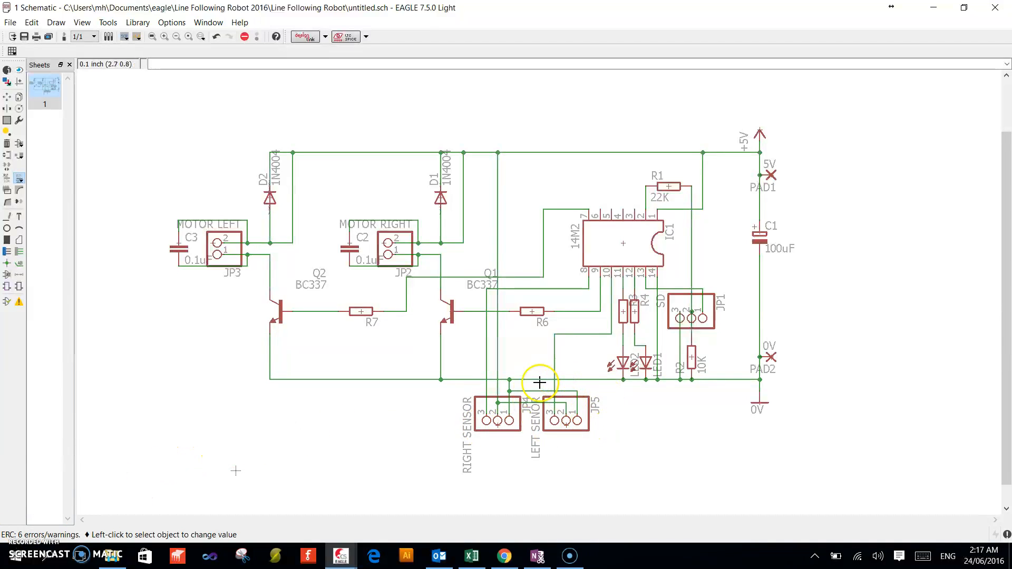
mouse_move(709, 340)
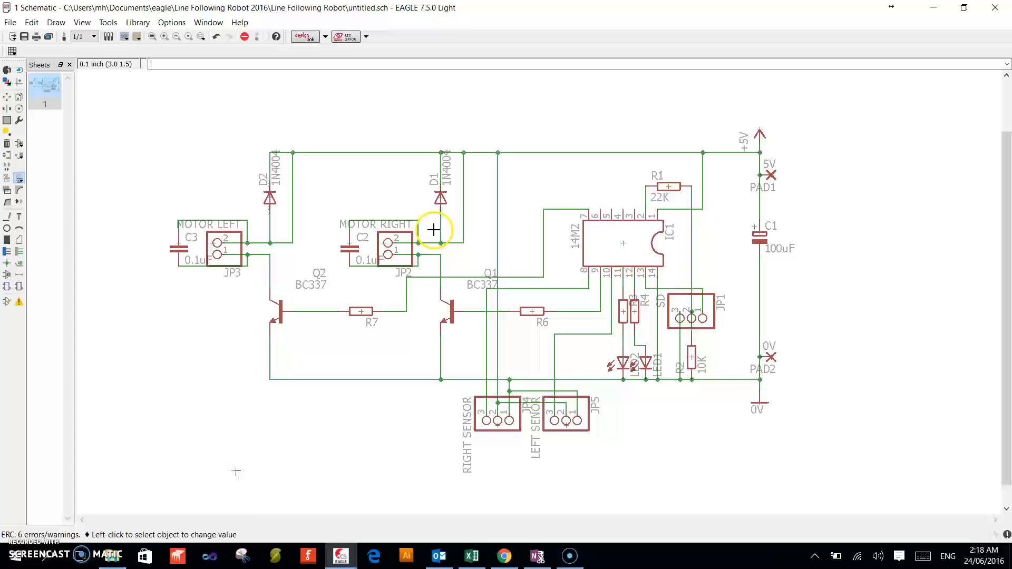
Save the schematic as 'Line Following Robot 2016' in the Line Following Robot folder
click(26, 36)
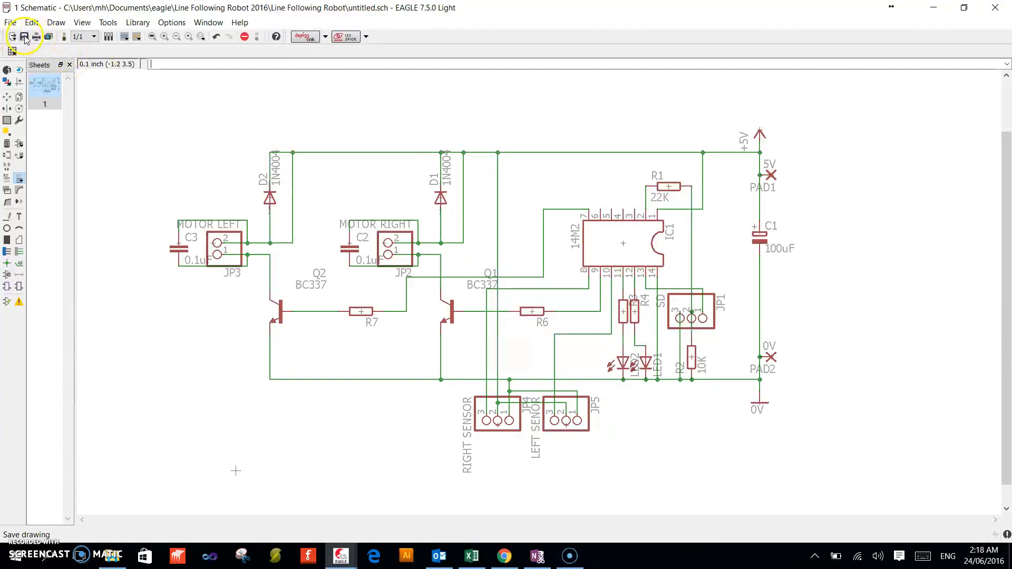
click(26, 36)
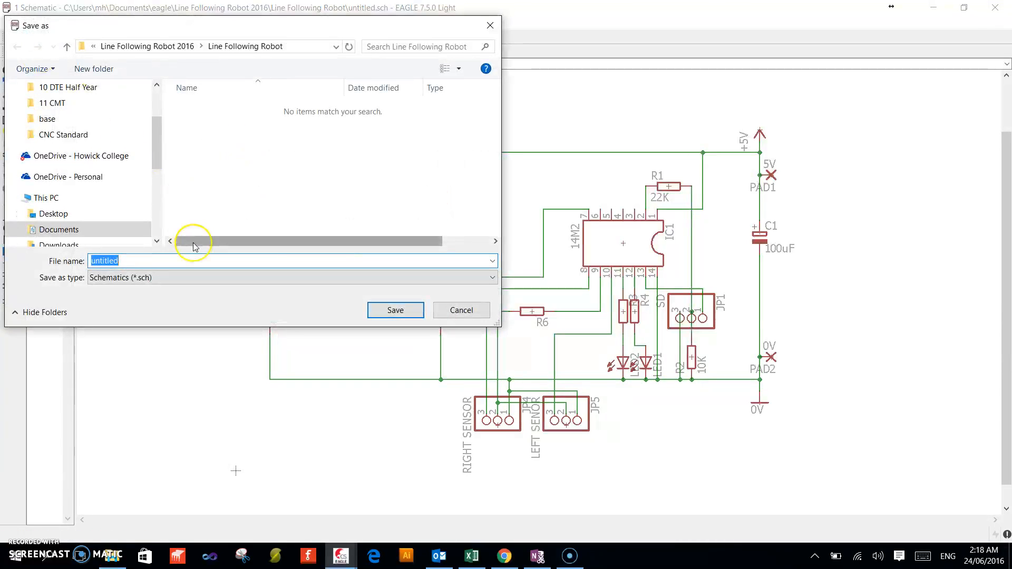
text(Line)
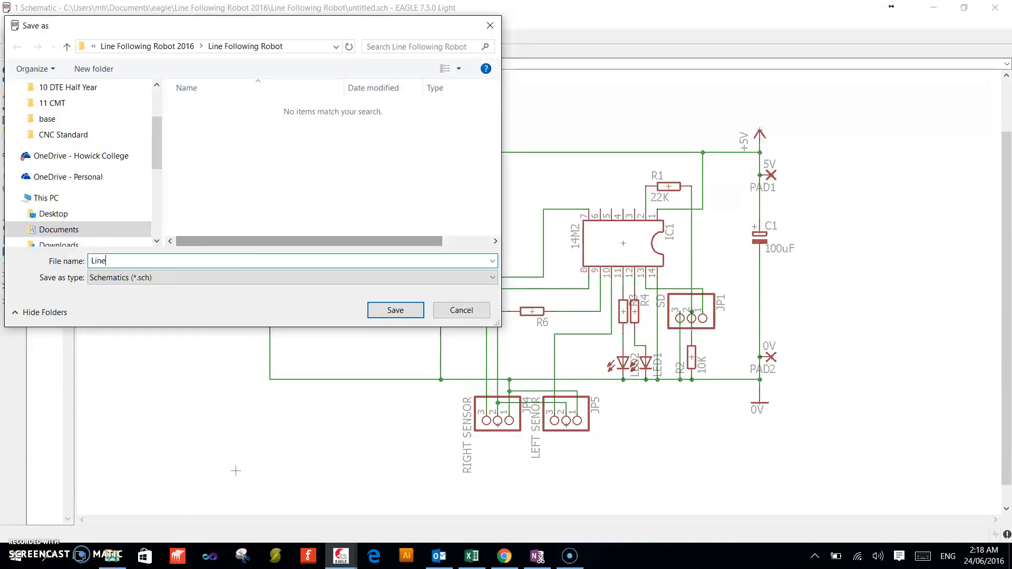
text(Follow)
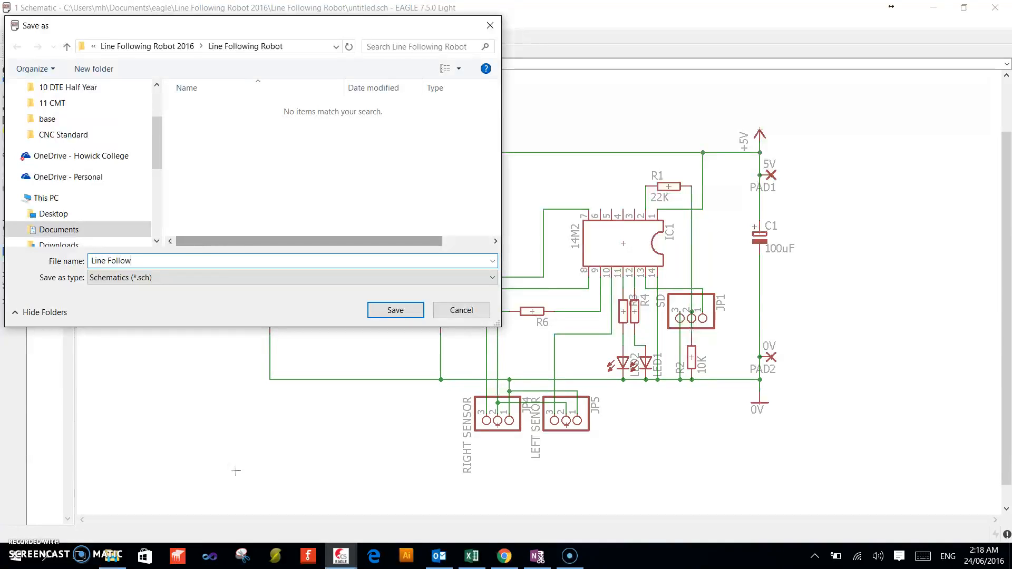
text(ing Ro)
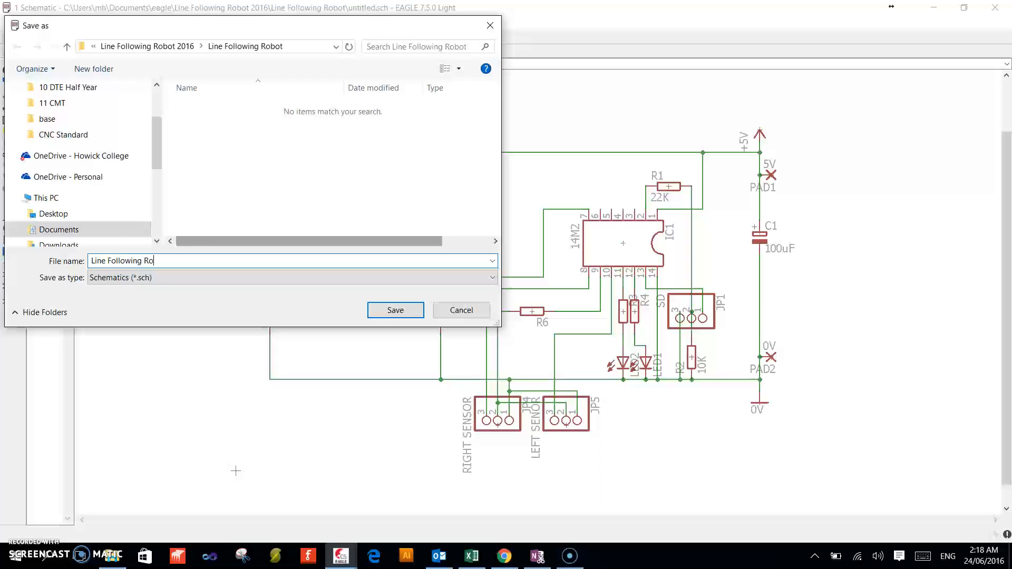
text(bot 201)
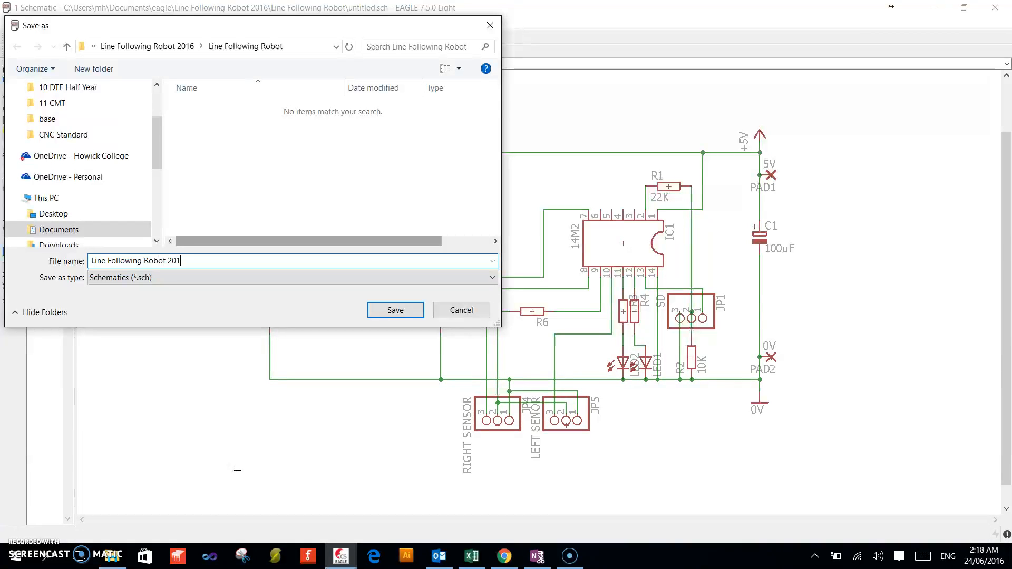
click(395, 310)
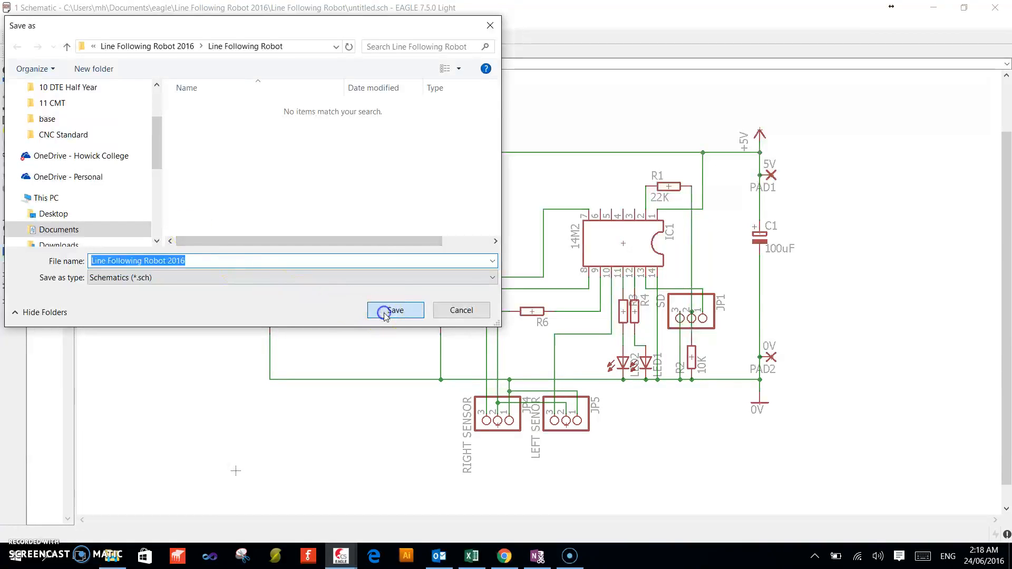
click(396, 310)
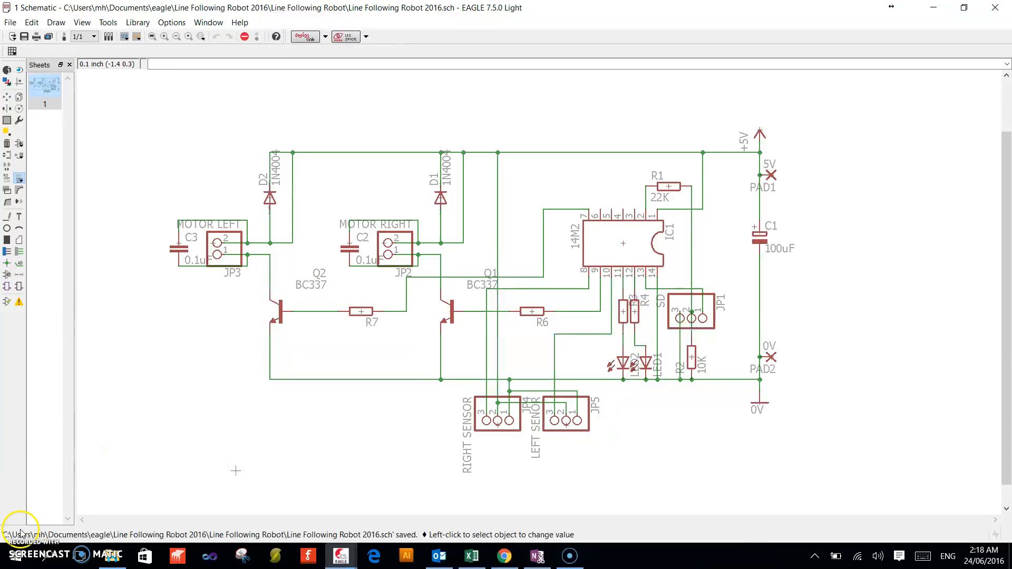